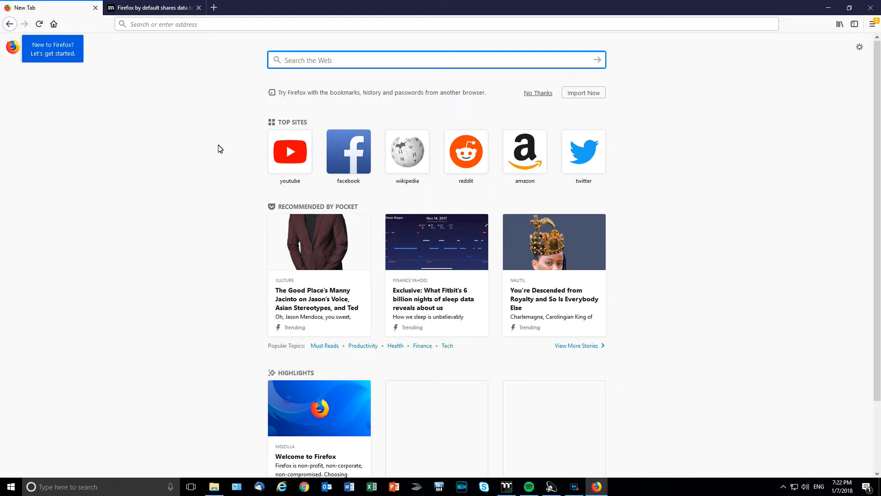
Step: Load the router's page at 192.168.0.1 from the Firefox address bar
click(394, 24)
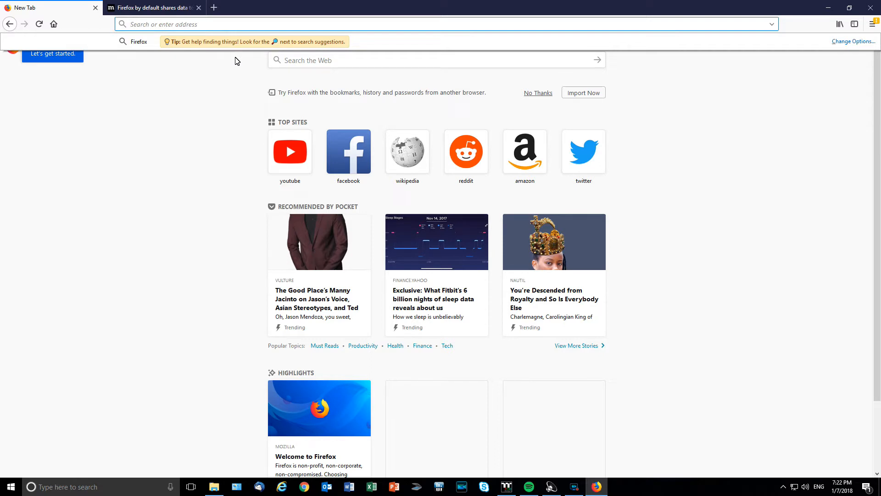
text(192.168.0.1/webpages/login.html)
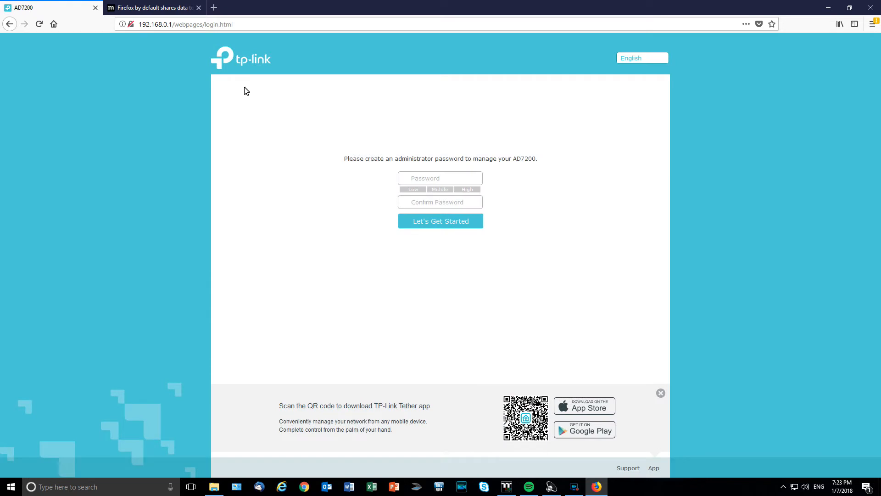
Step: Create and confirm a new administrator password and start Quick Setup
click(440, 178)
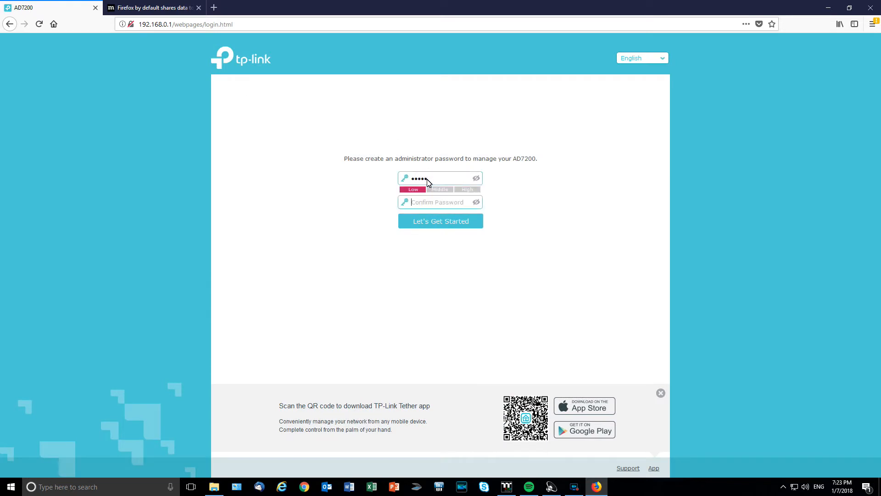
text(••)
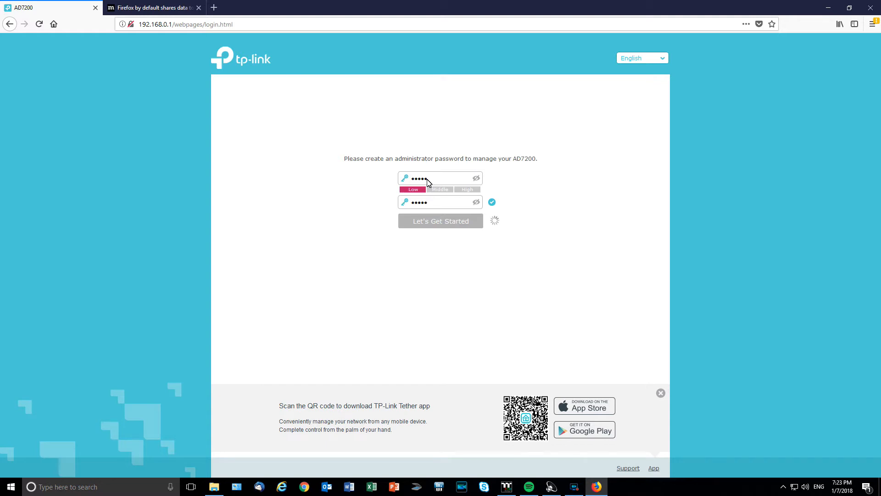
click(440, 221)
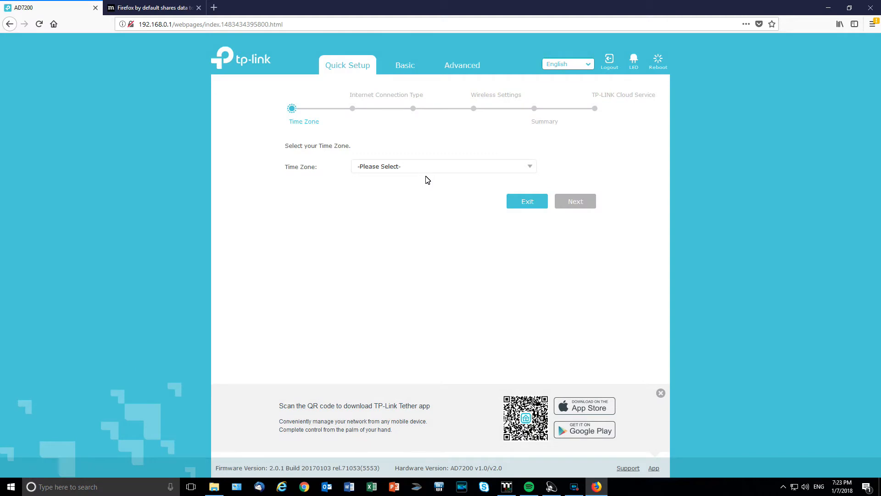
Step: Set the time zone to (GMT-05:00) Eastern Time (US Canada) and continue
click(442, 167)
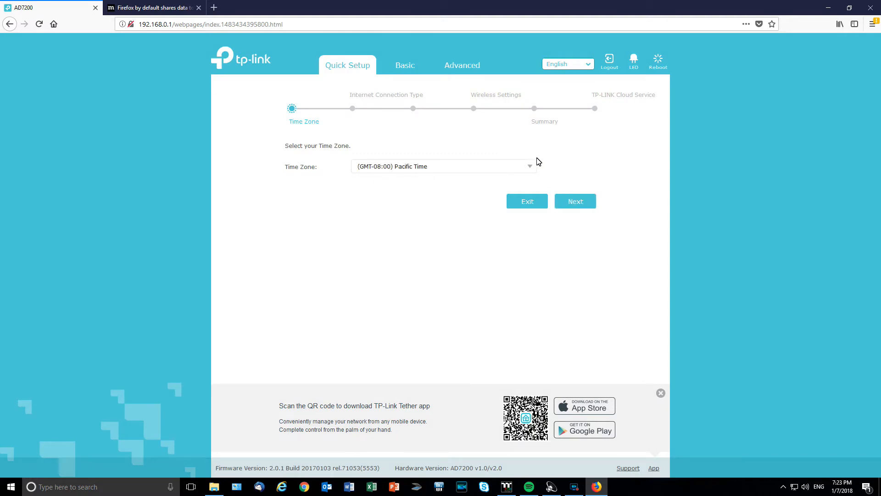
click(443, 166)
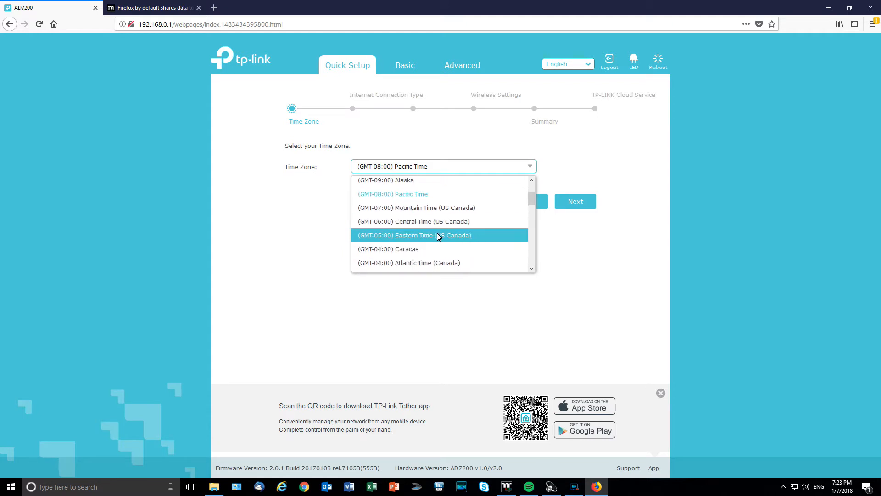
click(412, 235)
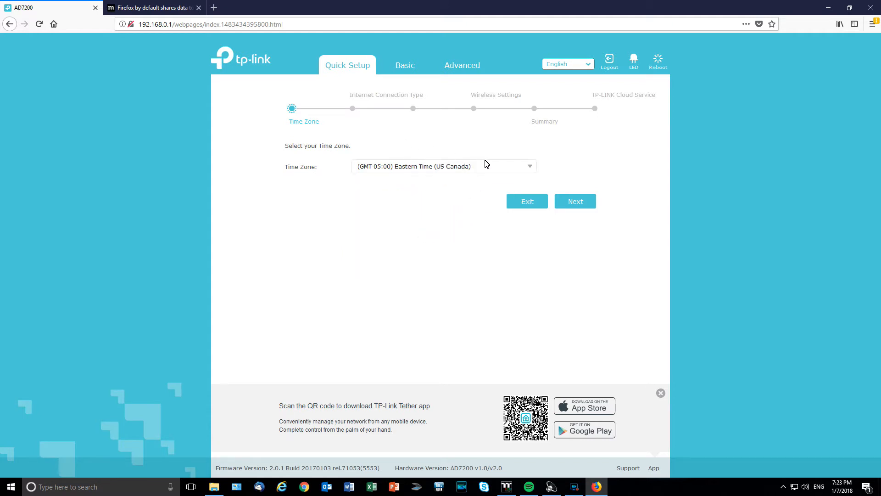
click(574, 201)
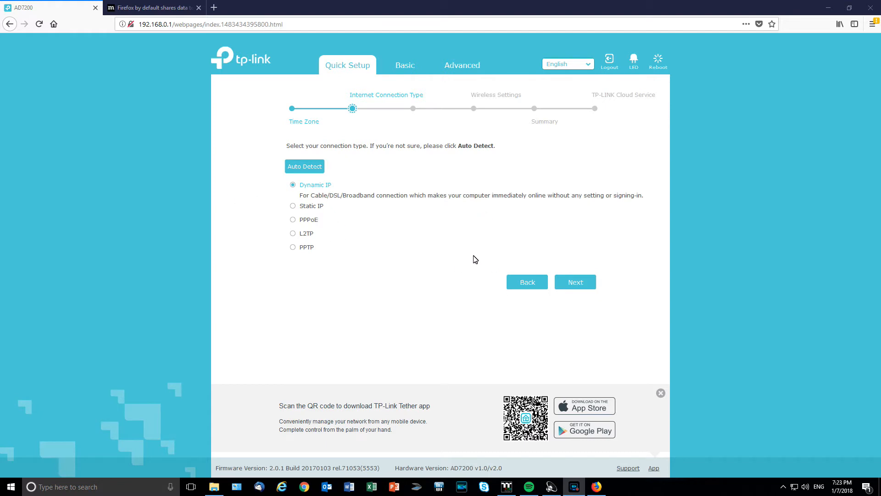
mouse_move(463, 251)
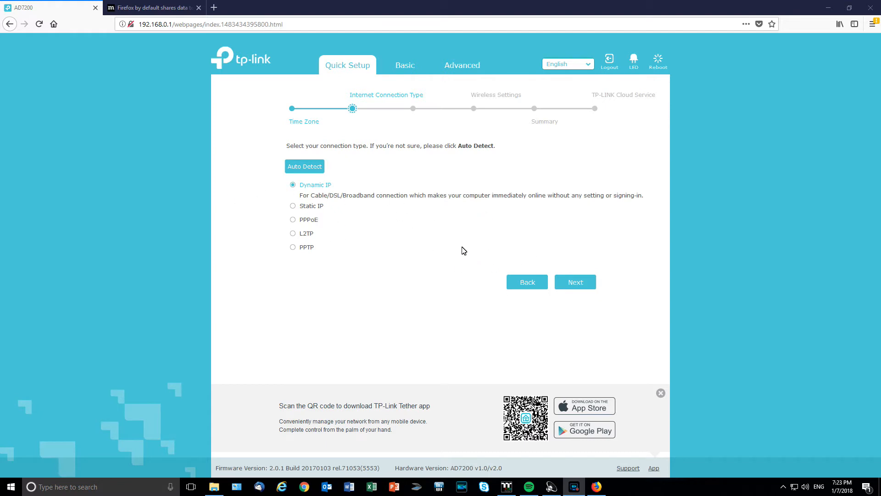
Step: Keep Dynamic IP and Do NOT Clone MAC Address, reaching Wireless Settings
click(575, 282)
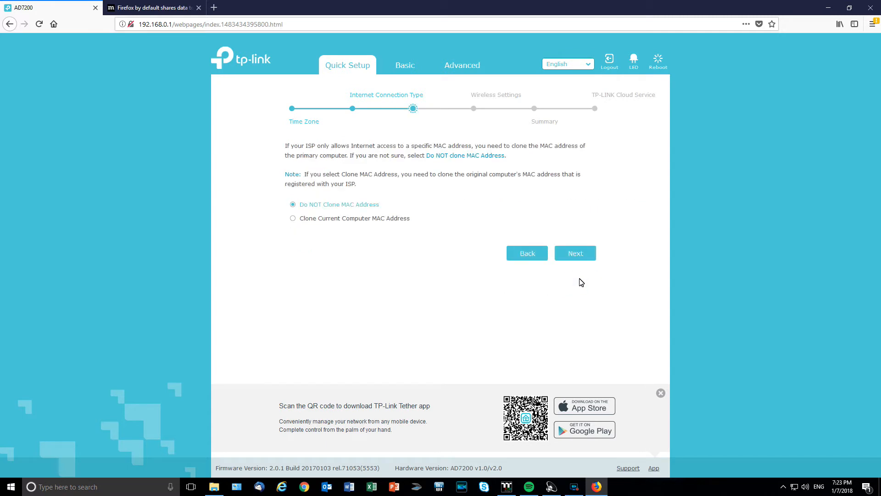
click(574, 254)
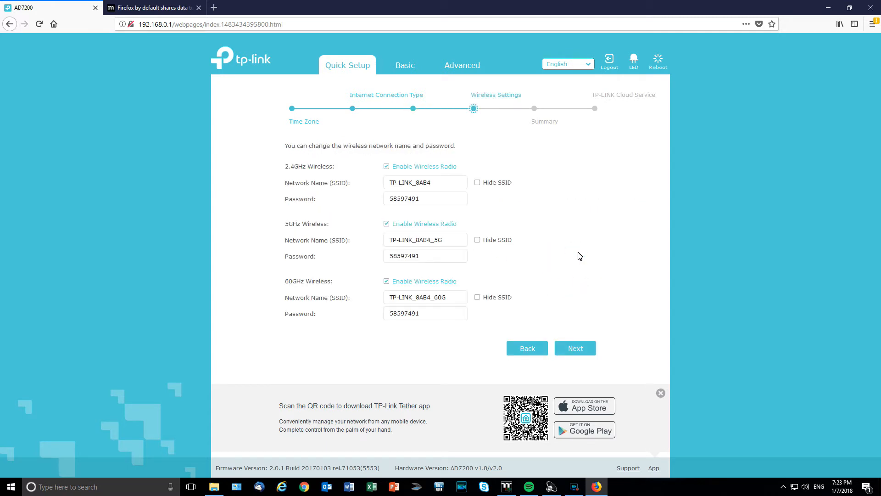
mouse_move(566, 246)
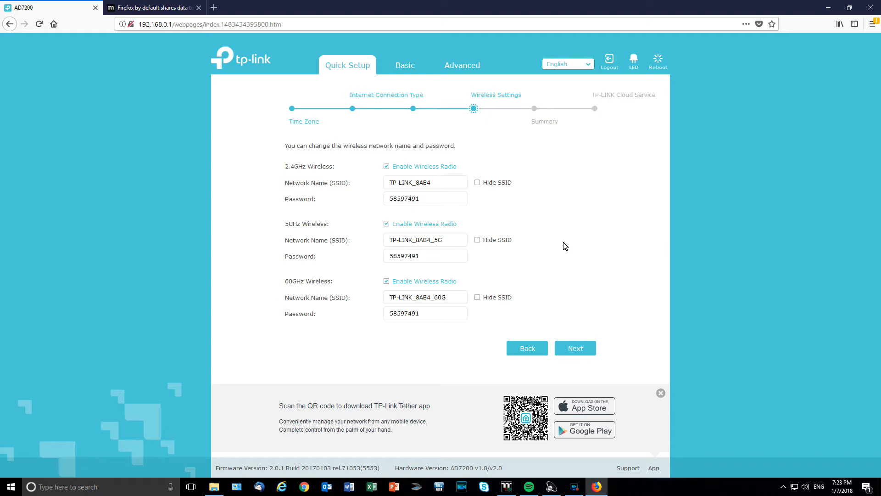
mouse_move(569, 246)
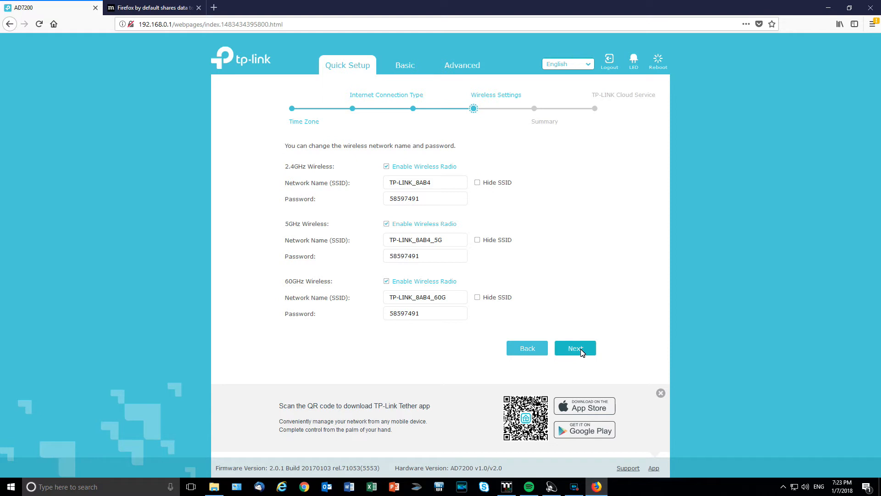
Step: Keep the default wireless names and passwords and proceed to the Summary
click(575, 348)
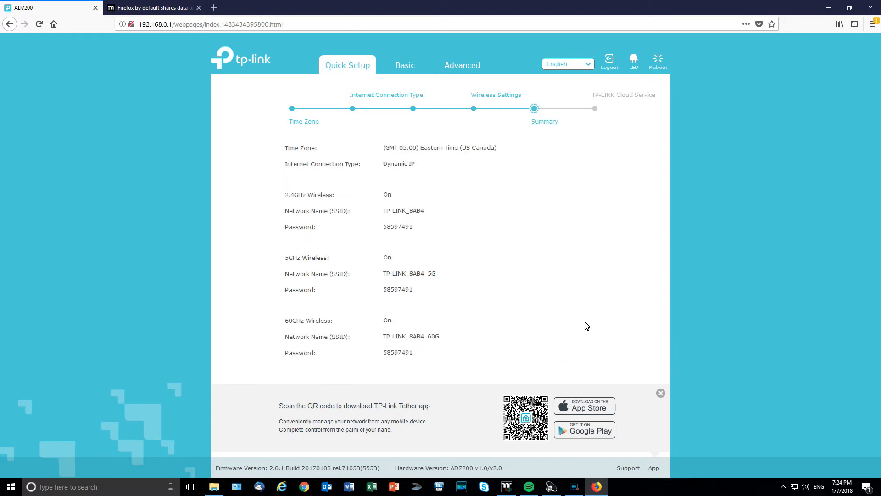
mouse_move(551, 341)
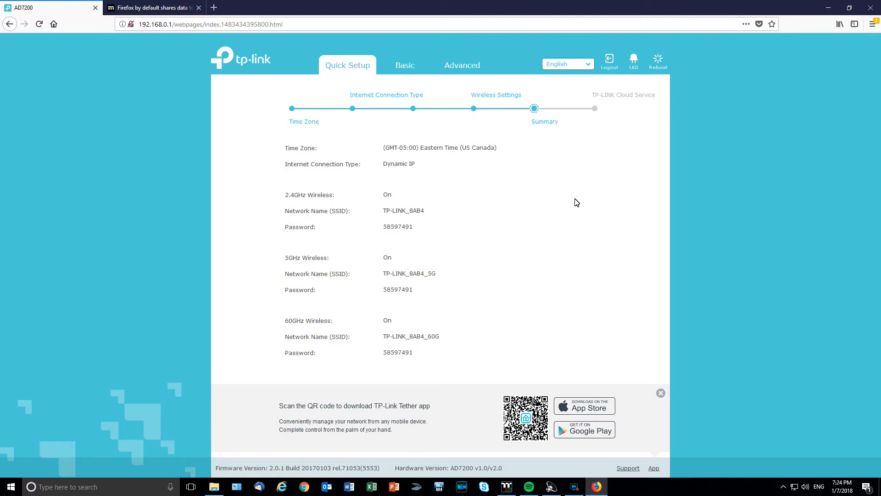
mouse_move(416, 71)
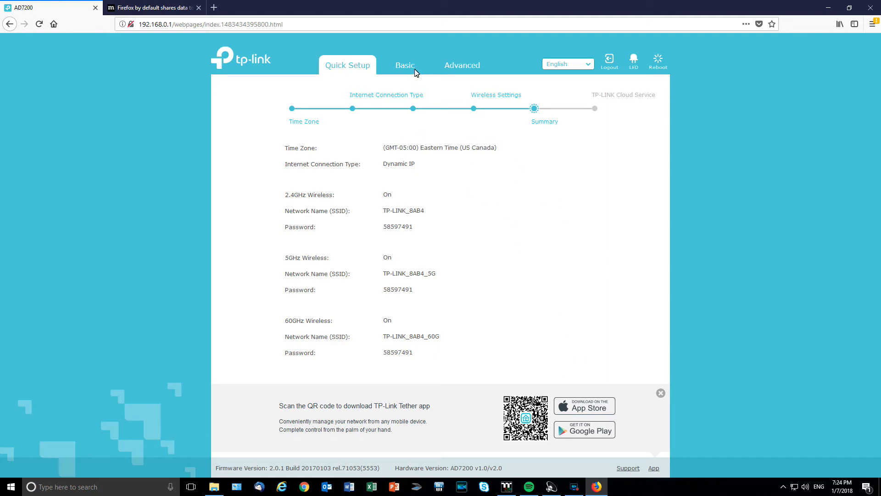
Step: Browse the Basic section's Network Map, Internet, Wireless and Guest Network pages, expanding USB Settings
click(403, 65)
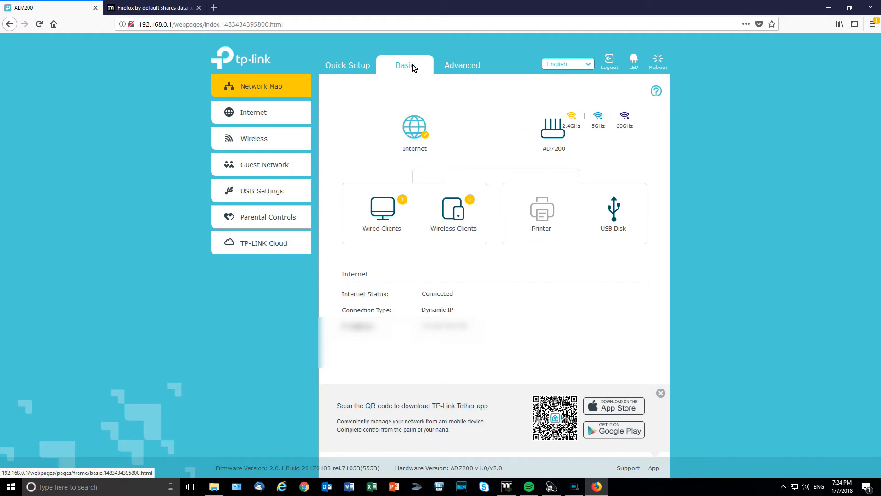
click(261, 112)
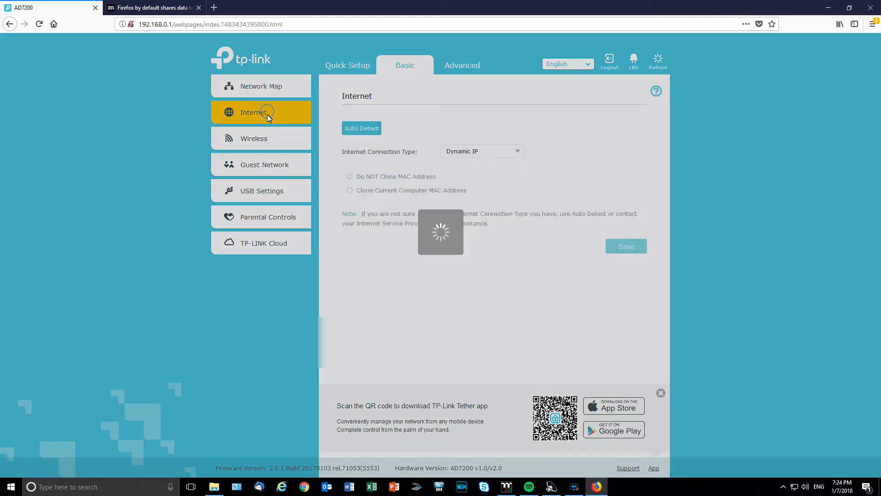
click(253, 139)
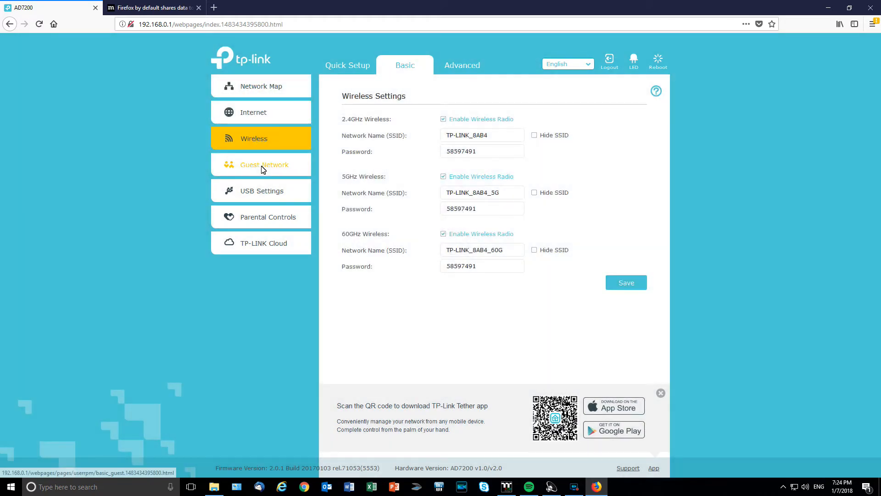
click(261, 164)
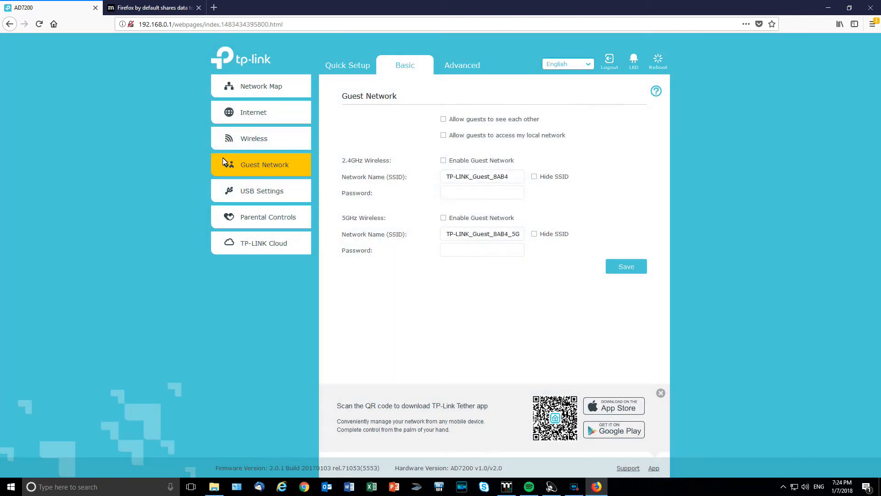
click(260, 191)
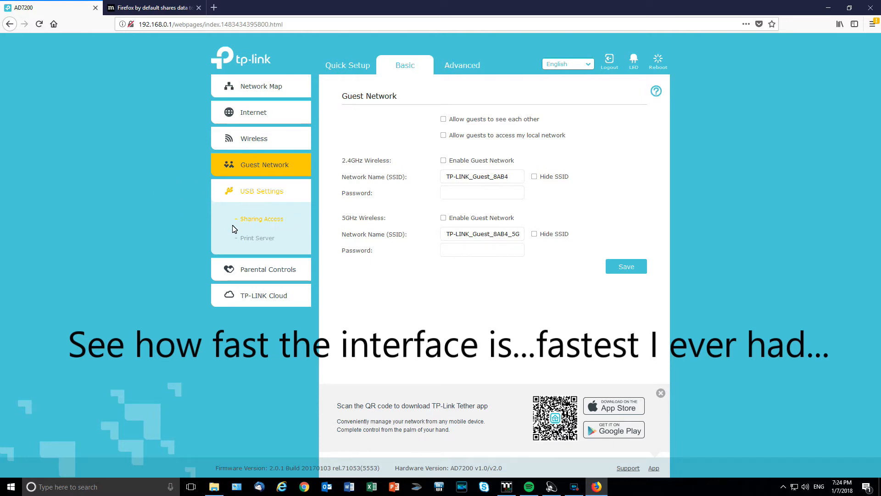
Step: Review USB Sharing Access, then toggle the Print Server switch off and back on
click(261, 191)
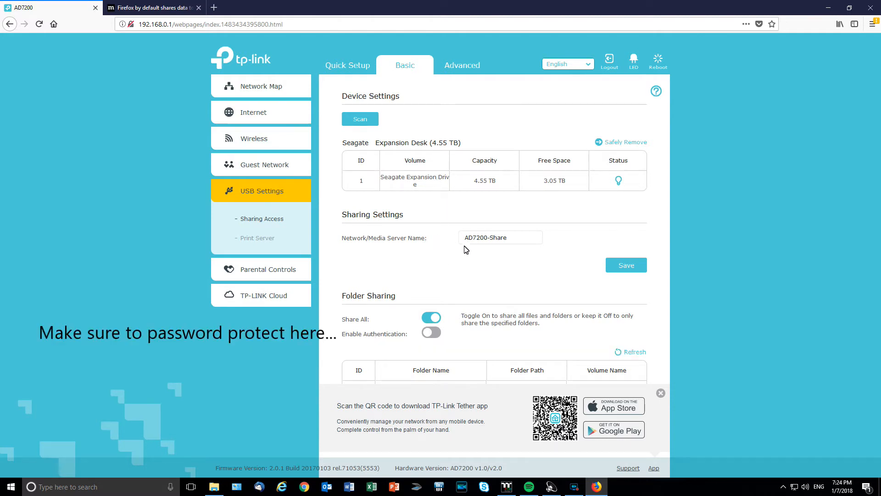
mouse_move(450, 251)
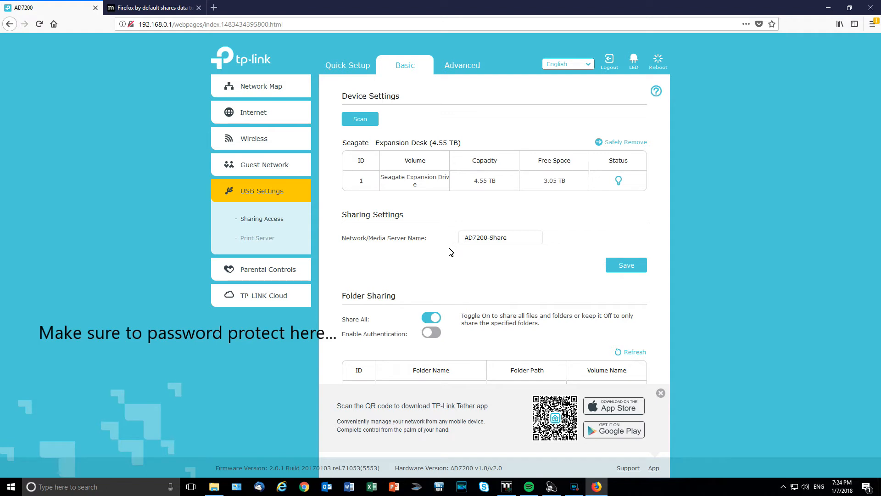
mouse_move(375, 299)
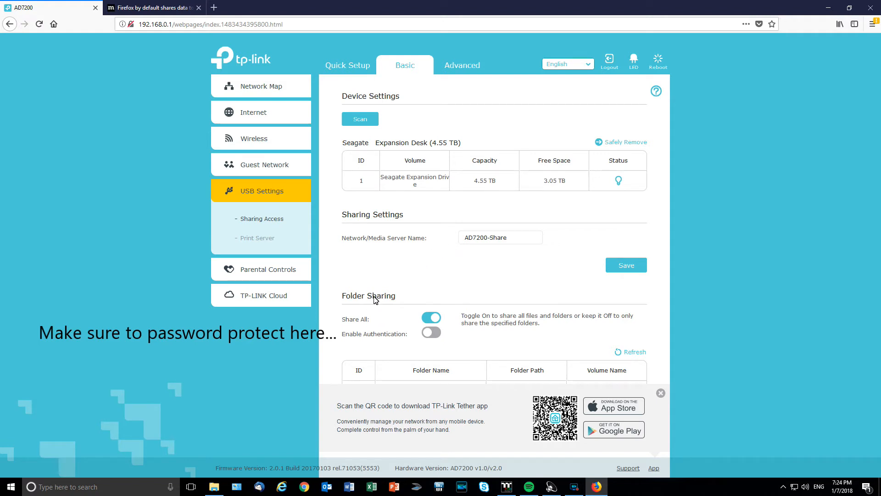
mouse_move(480, 256)
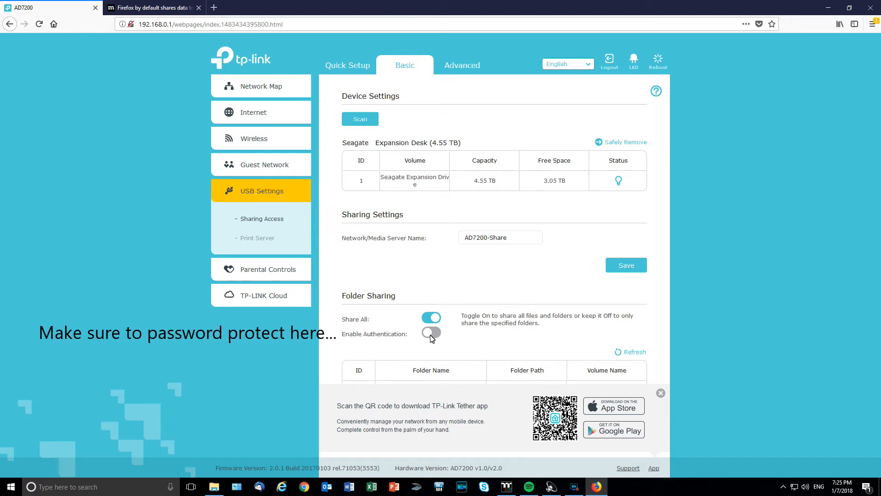
mouse_move(556, 288)
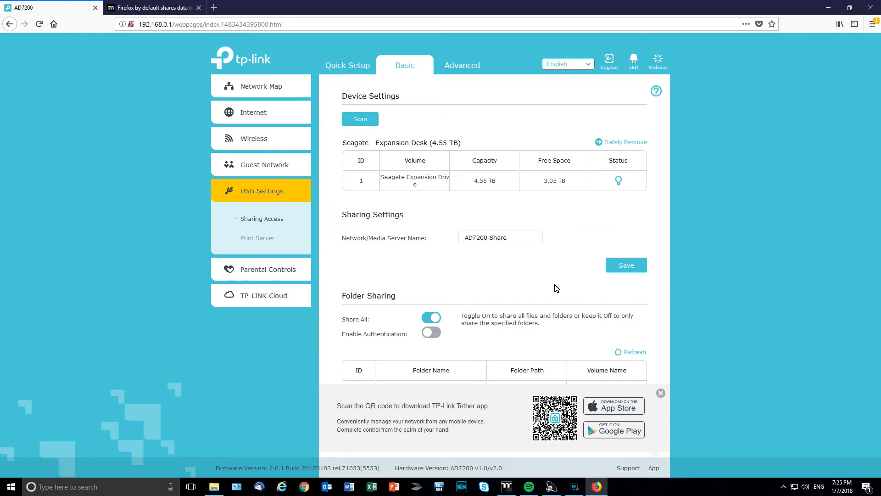
mouse_move(322, 192)
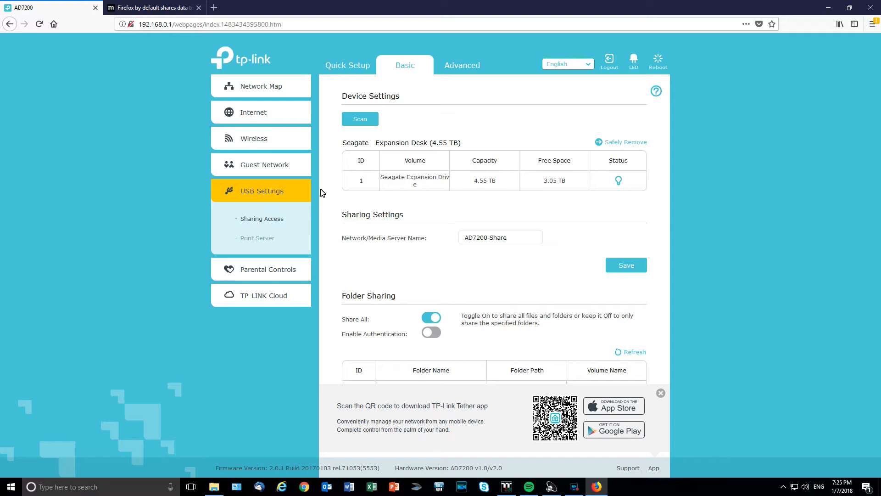
mouse_move(293, 262)
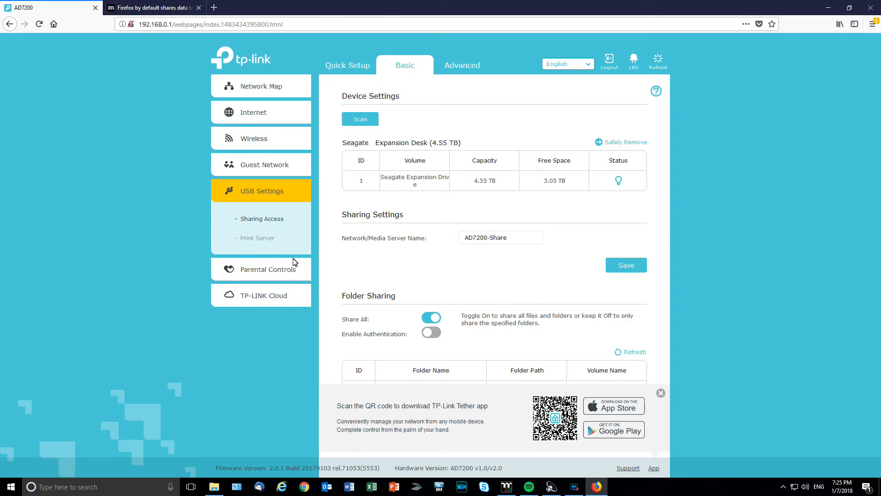
click(257, 238)
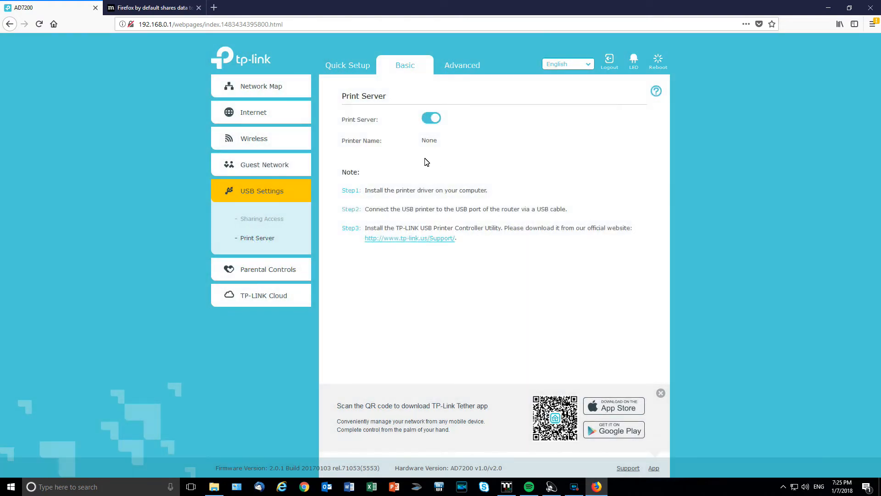
click(431, 118)
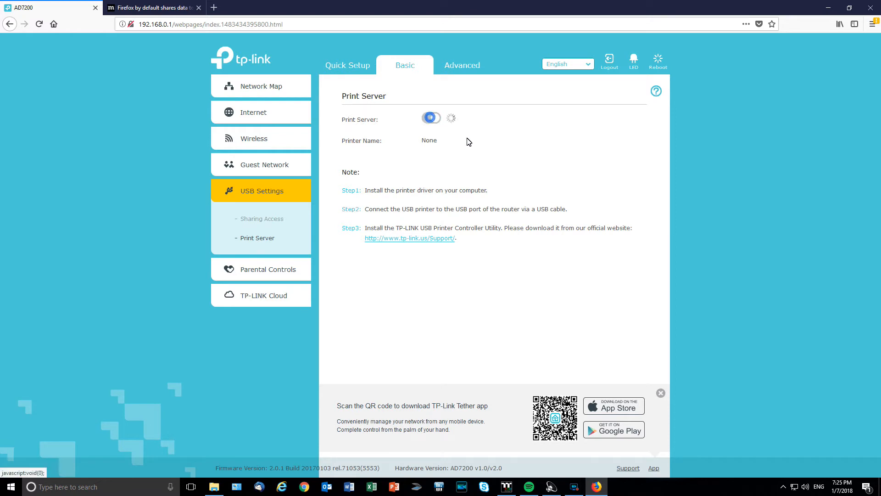
click(430, 118)
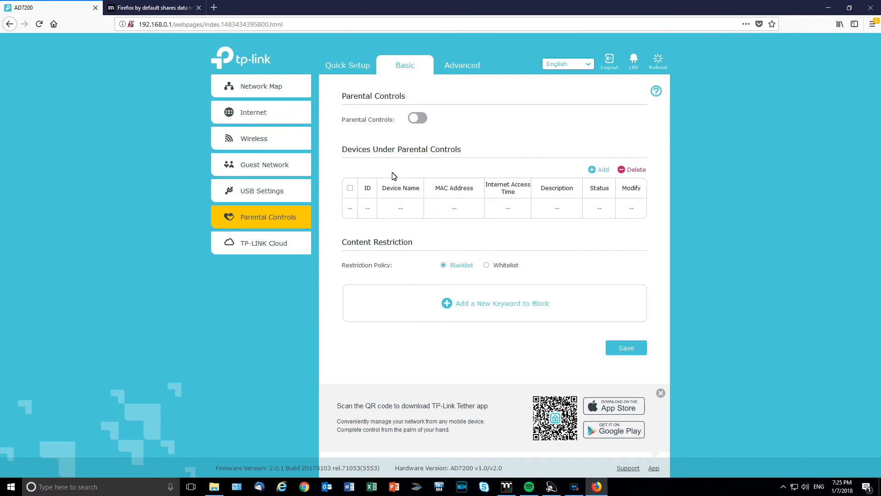
mouse_move(420, 194)
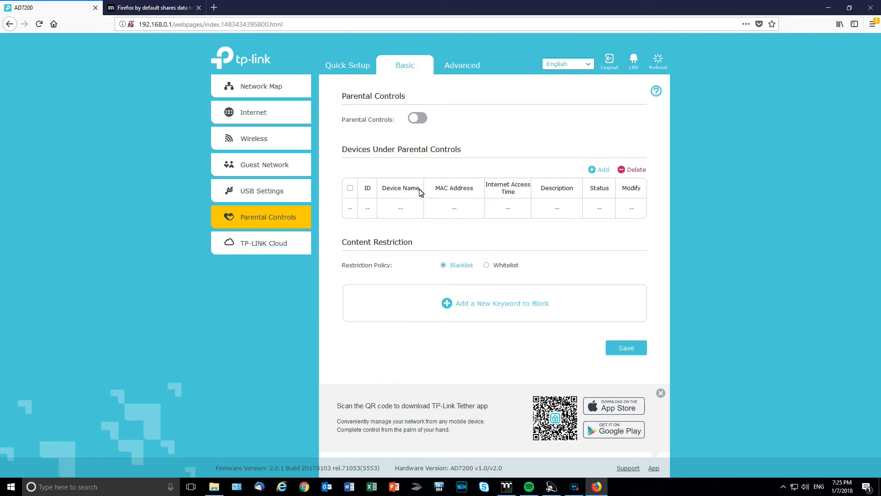
mouse_move(423, 207)
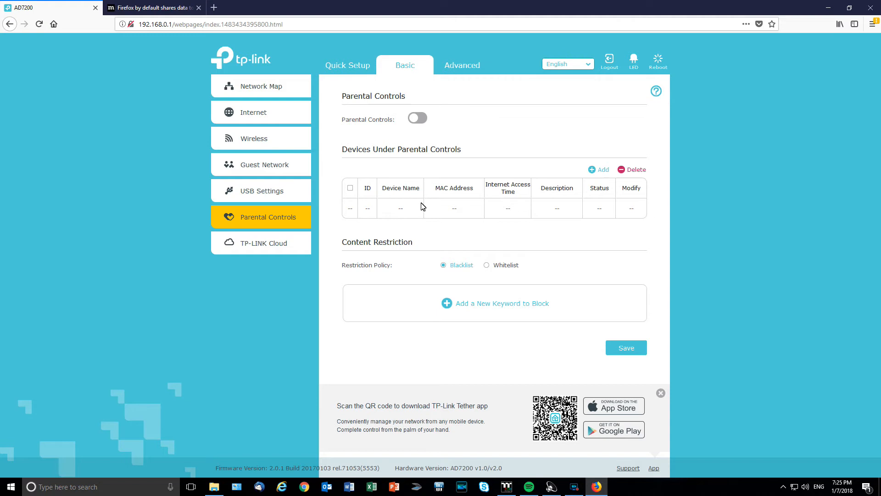
mouse_move(234, 254)
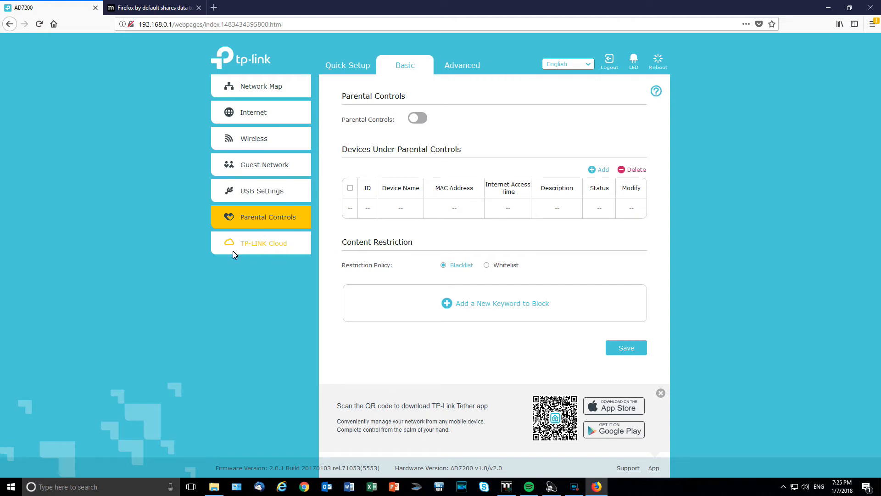
Step: View the TP-LINK Cloud login page, then switch to the Advanced Status overview
click(263, 243)
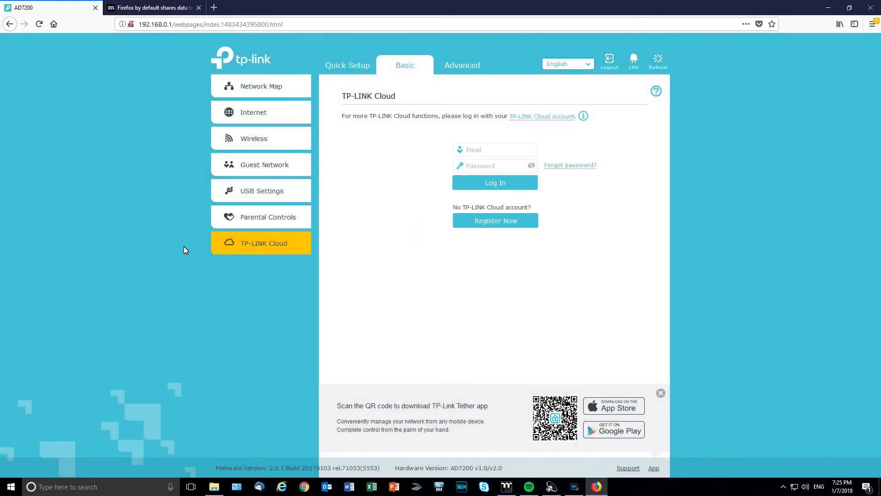
mouse_move(535, 126)
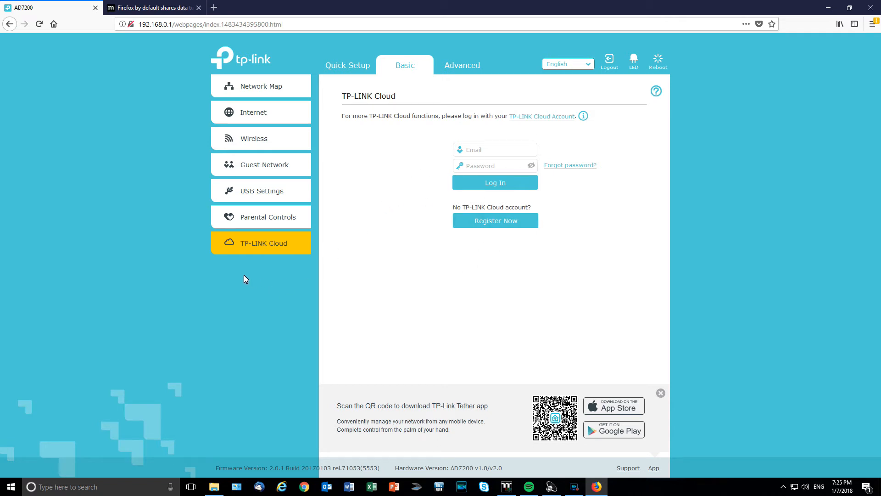
mouse_move(187, 285)
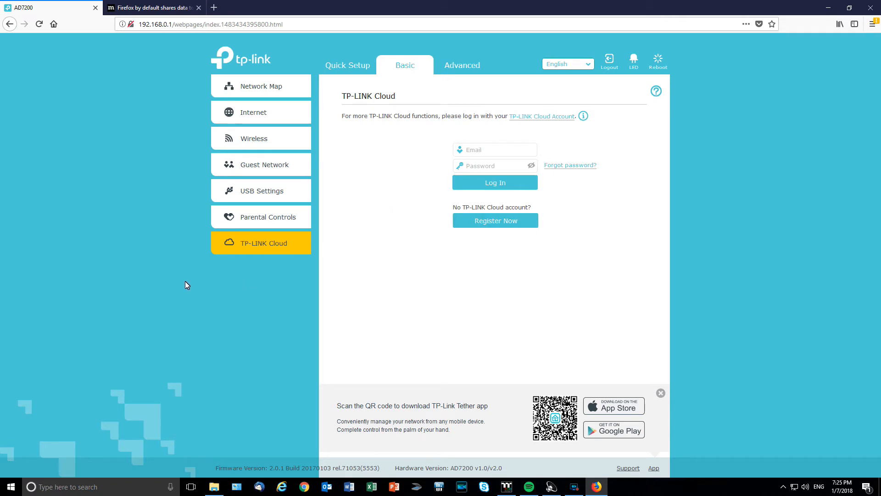
mouse_move(204, 203)
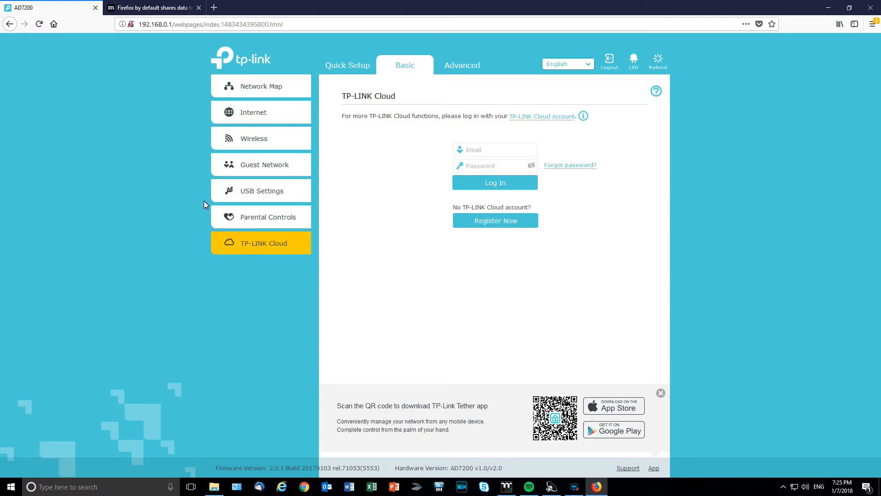
mouse_move(247, 101)
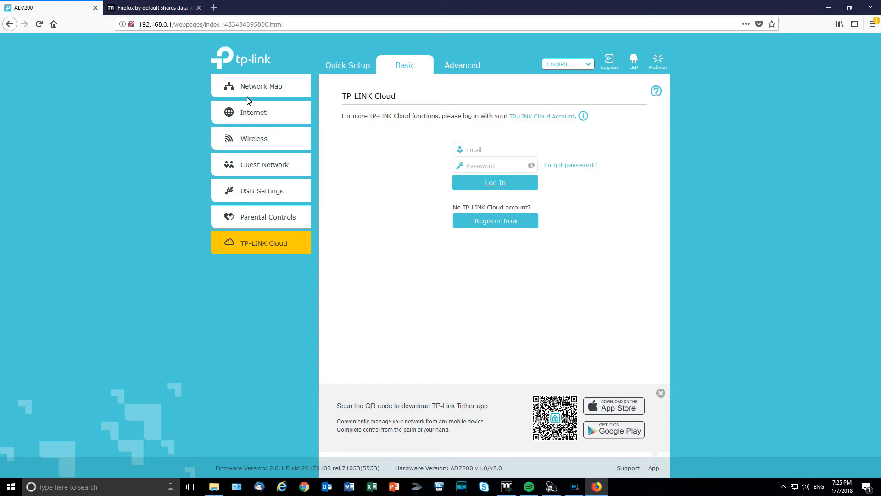
click(462, 64)
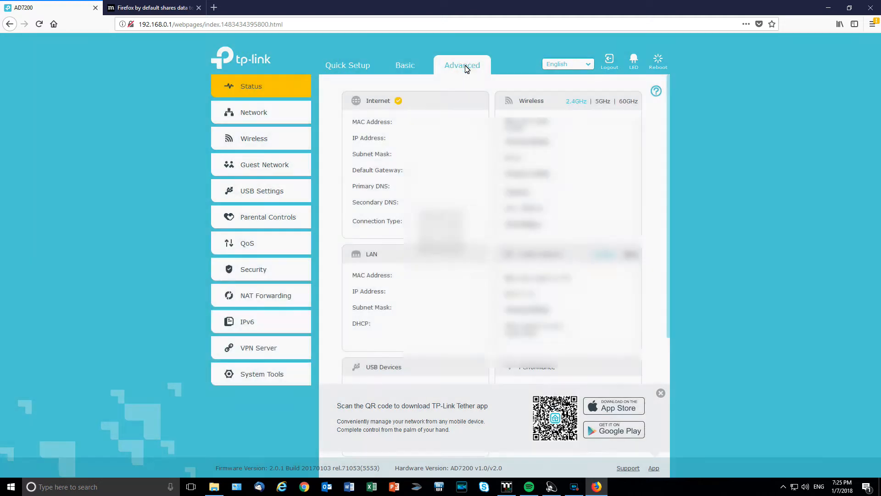
Step: Run an online firmware upgrade check under System Tools, confirming it is up to date
click(262, 374)
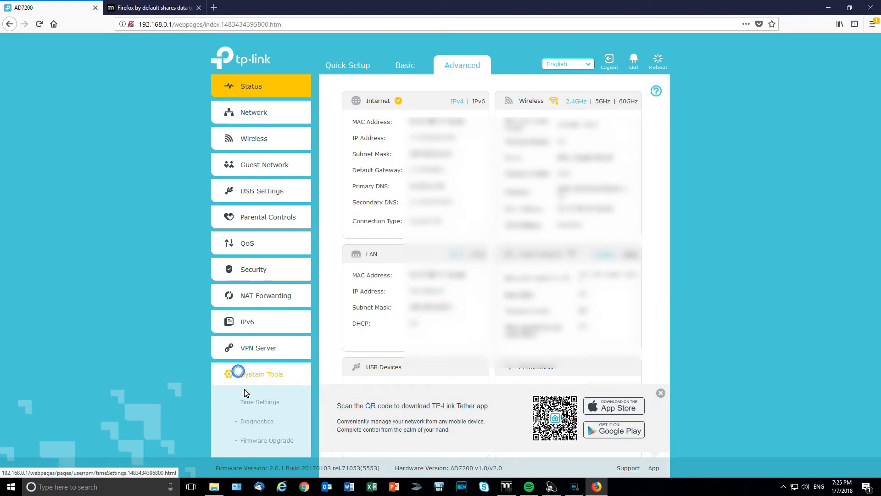
mouse_move(266, 441)
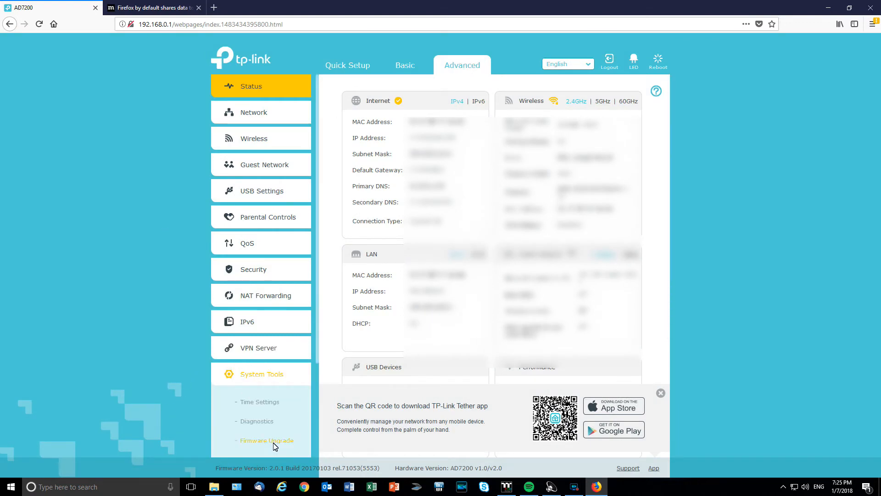
click(267, 439)
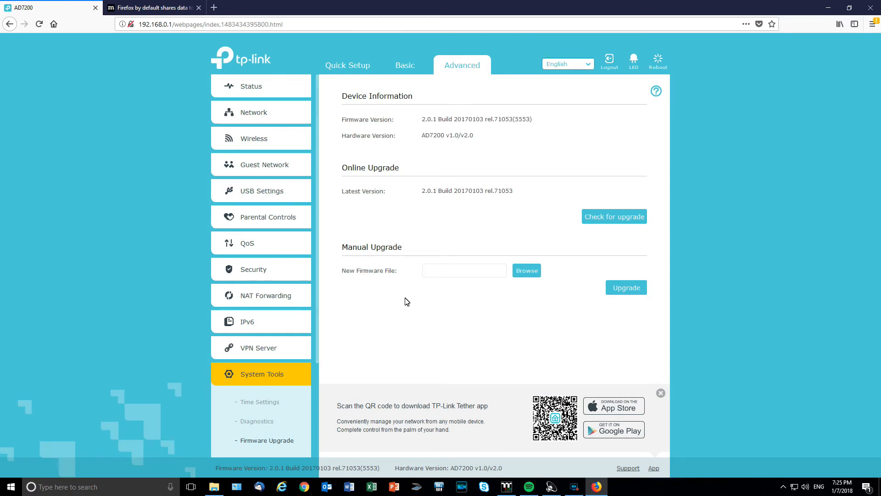
click(614, 216)
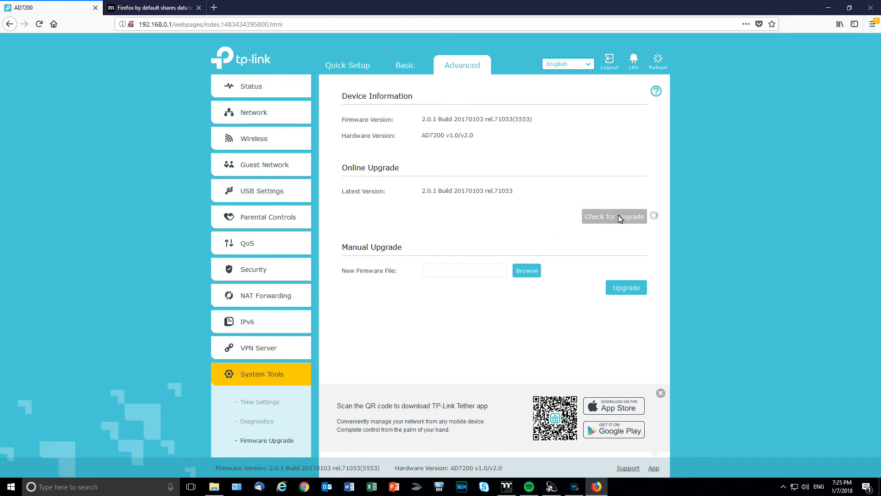
click(614, 217)
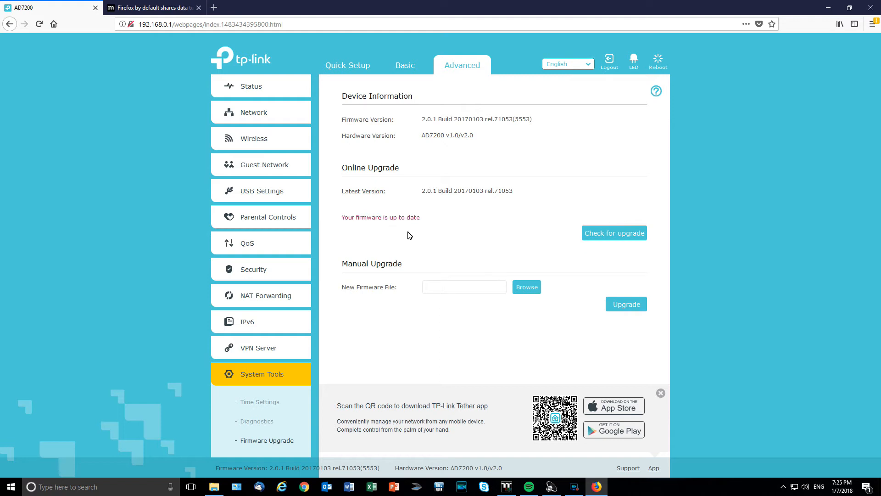
mouse_move(521, 234)
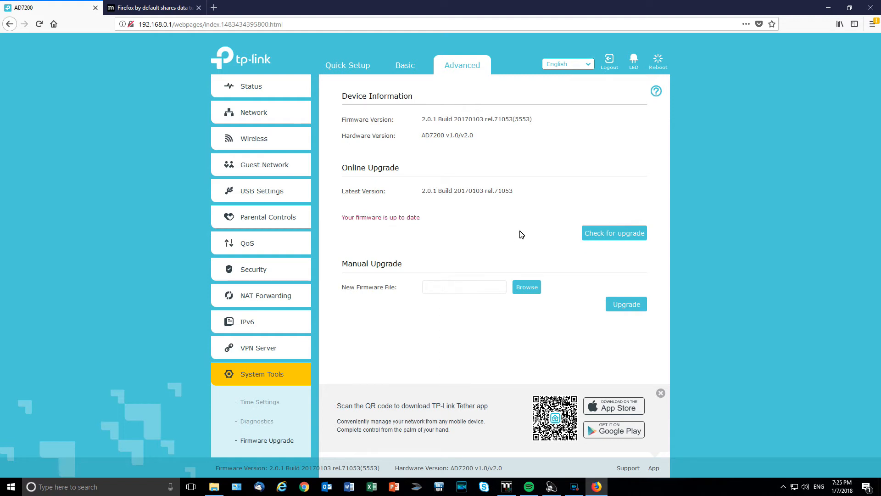
mouse_move(418, 225)
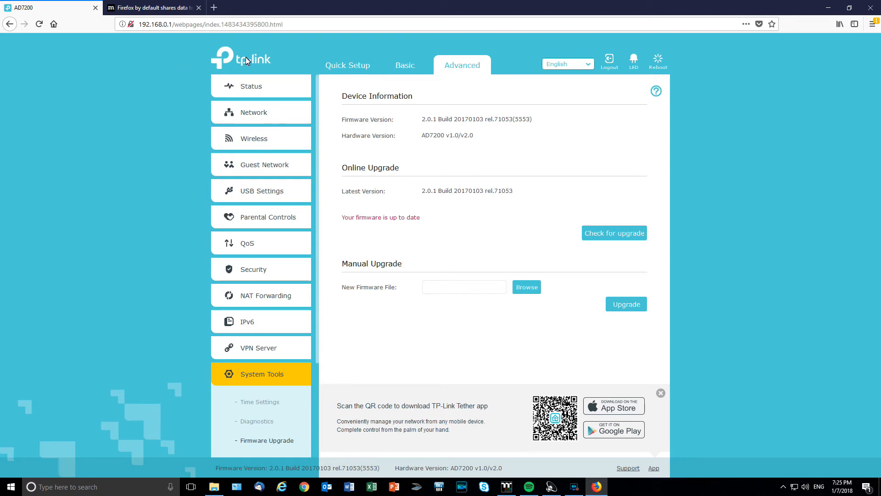
Step: Return to Status, view the 5GHz/60GHz wireless details and expand the Network pages
click(251, 86)
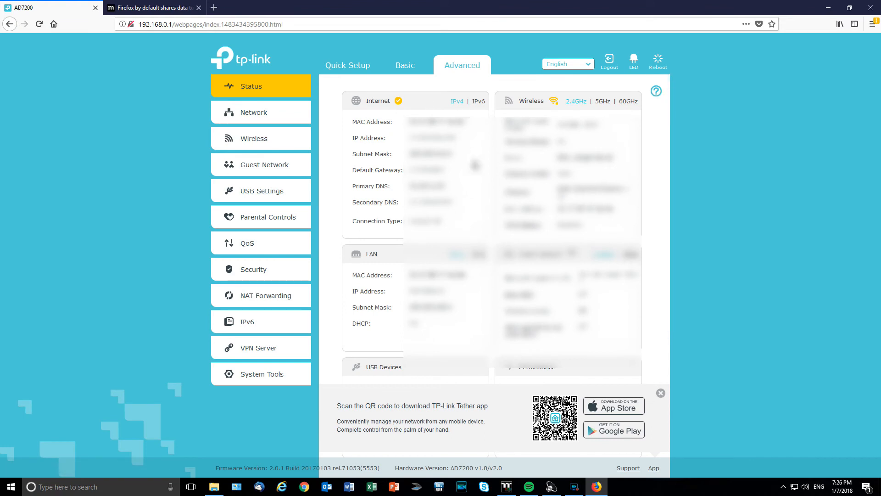
mouse_move(260, 264)
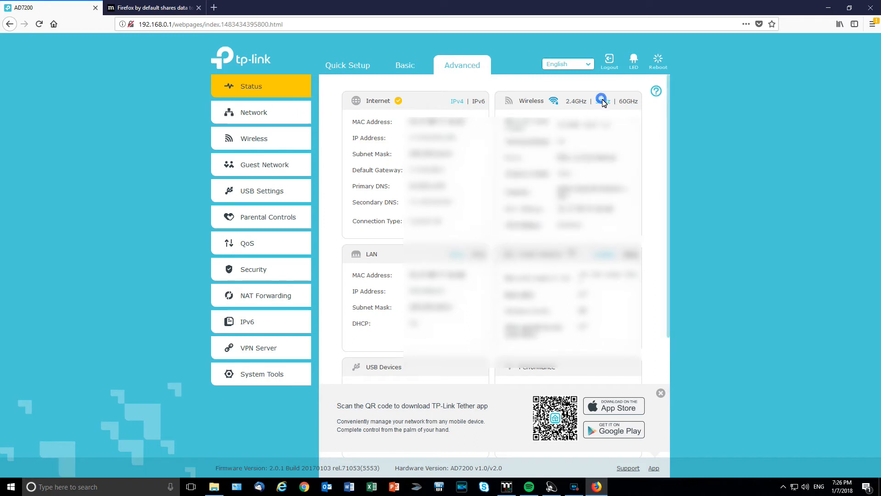
click(602, 101)
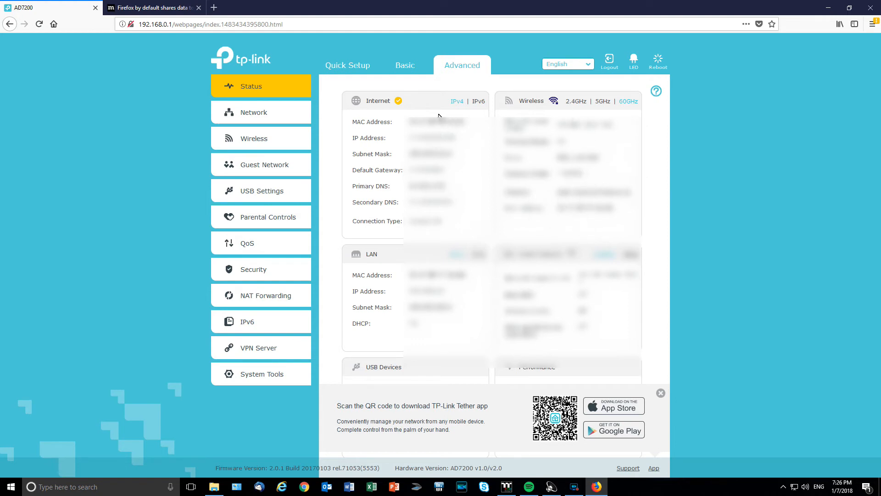
click(254, 112)
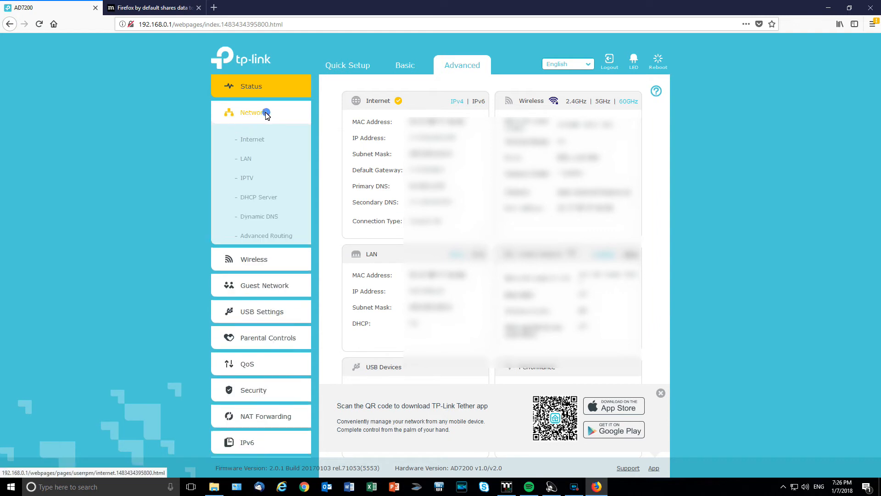
Step: View the Internet connection type options, then the LAN, DHCP Server and Dynamic DNS pages
click(252, 140)
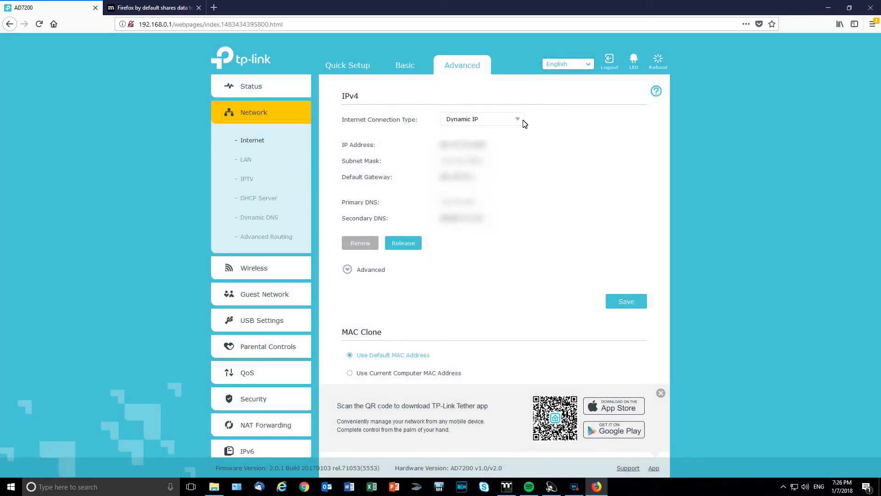
click(480, 118)
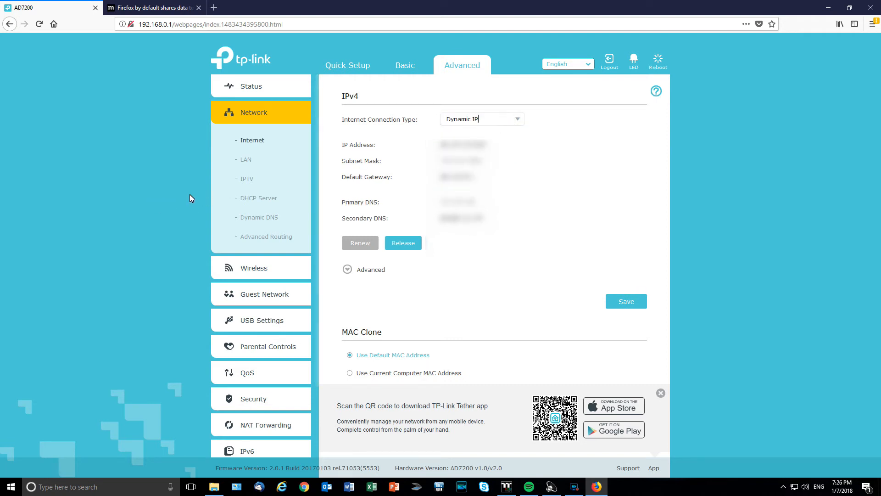
click(245, 159)
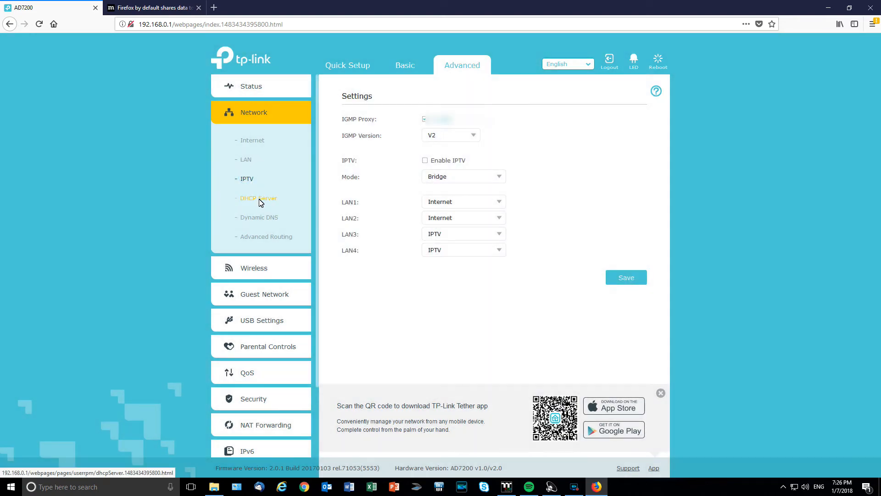
click(259, 217)
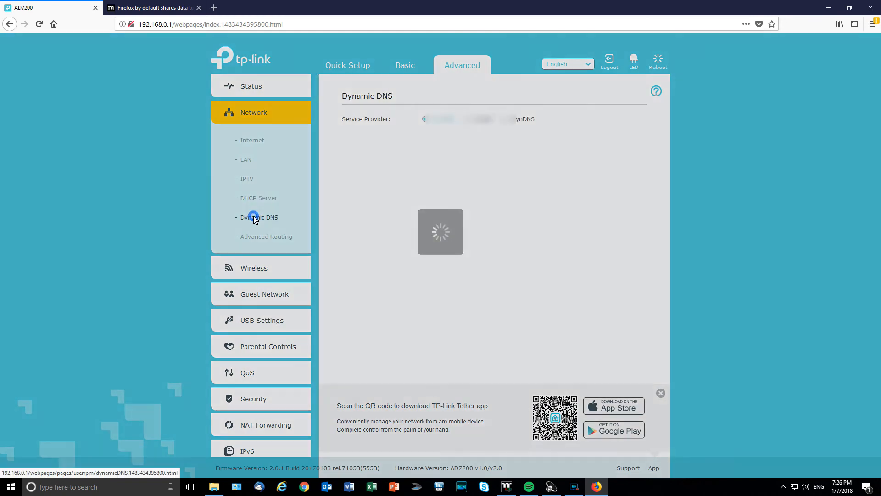
click(266, 236)
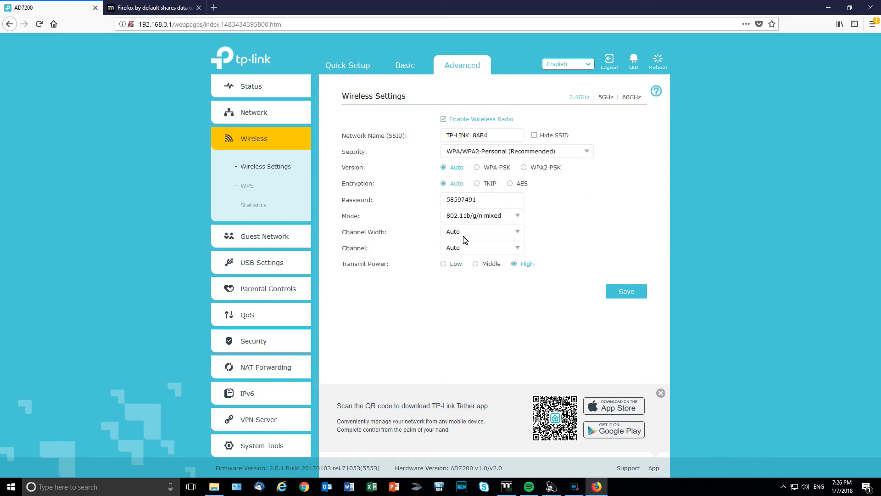
mouse_move(54, 287)
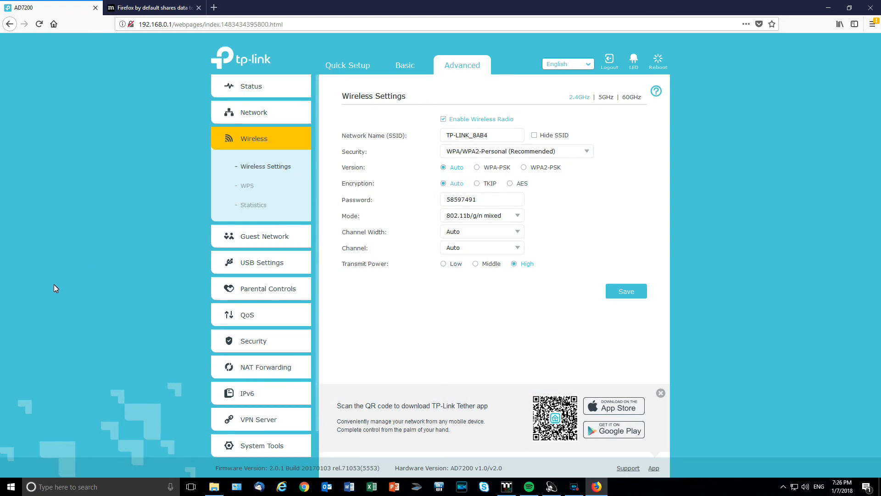
Step: Browse the Wireless WPS and Statistics pages, ending on the Guest Network settings
click(246, 185)
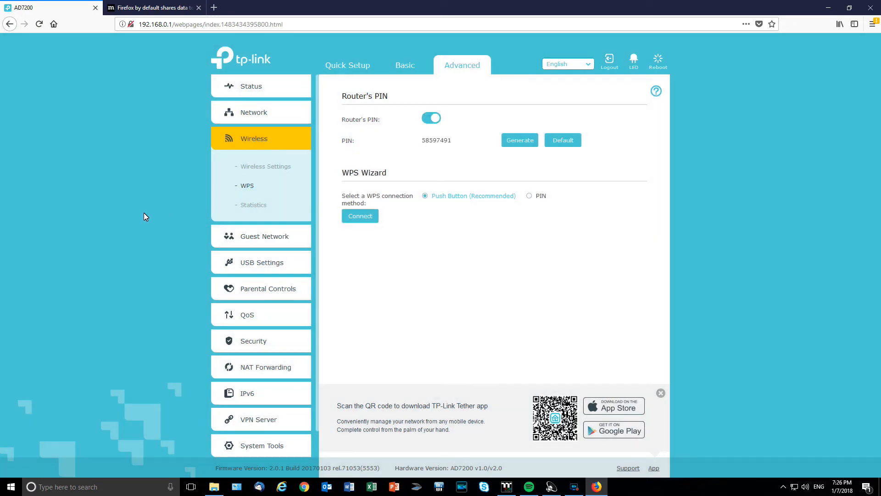
mouse_move(187, 242)
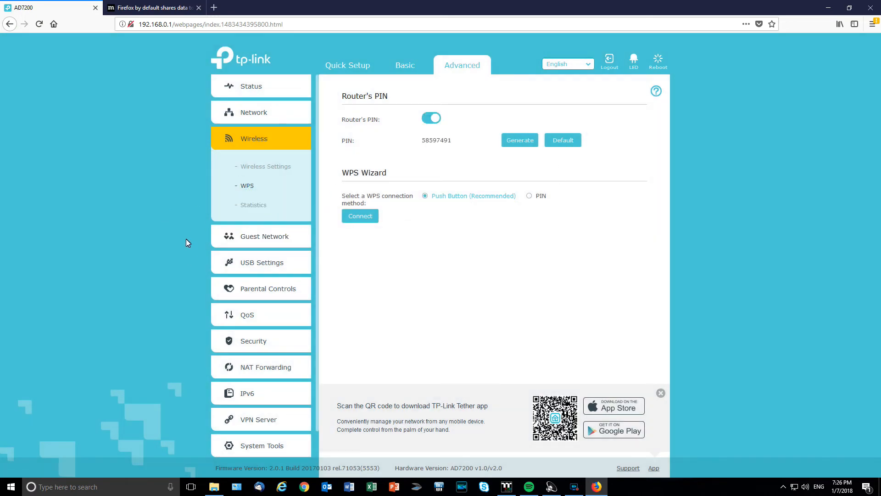
click(253, 204)
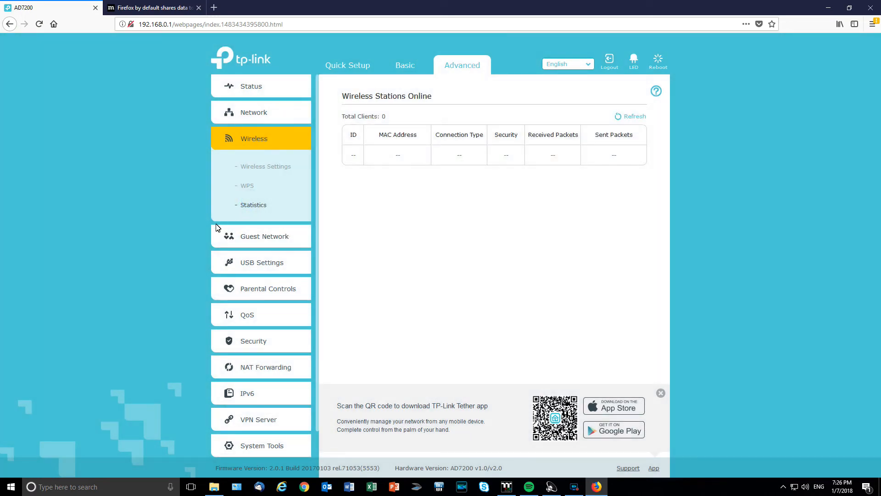
click(265, 236)
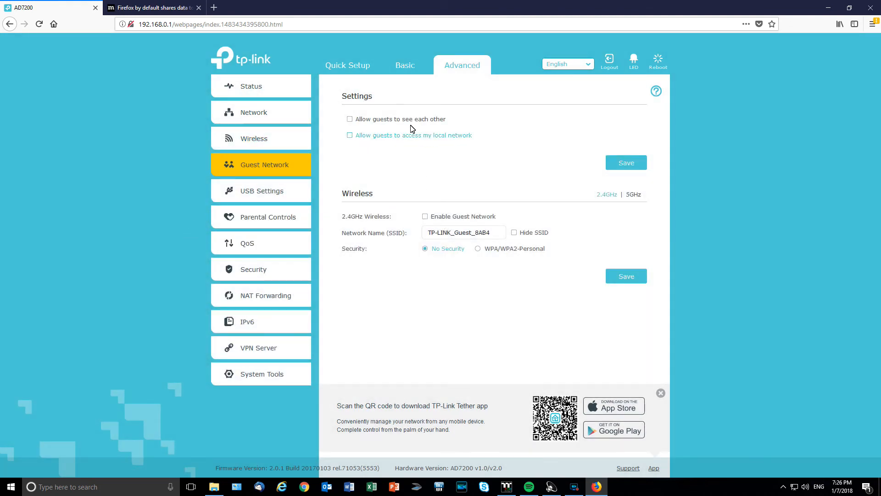
mouse_move(410, 278)
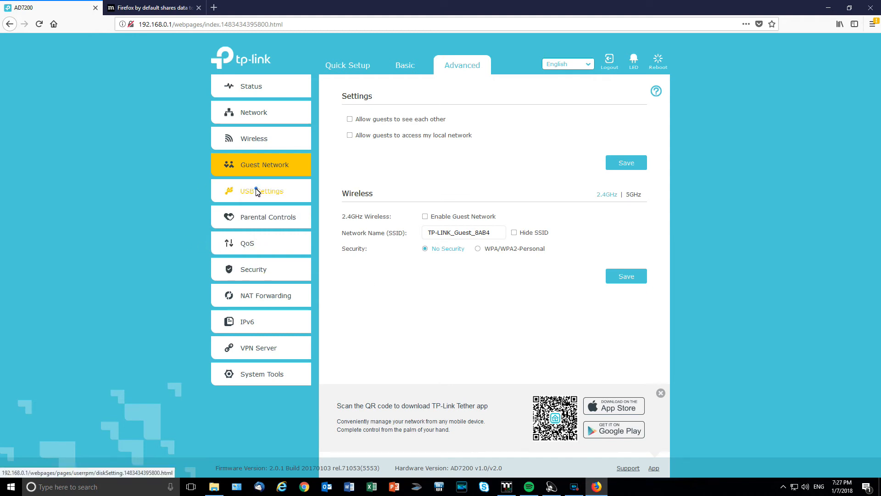
Step: Browse the USB pages: Device Settings, Sharing Access, Print Server and Offline Download
click(261, 191)
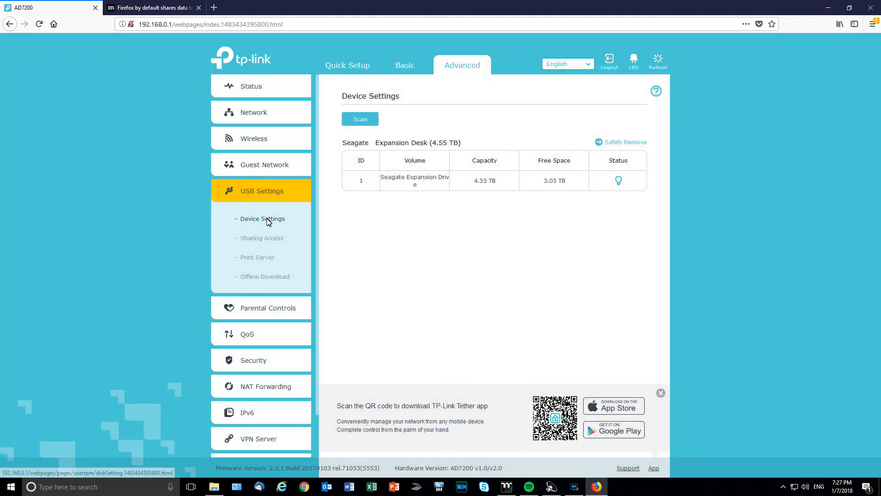
click(261, 238)
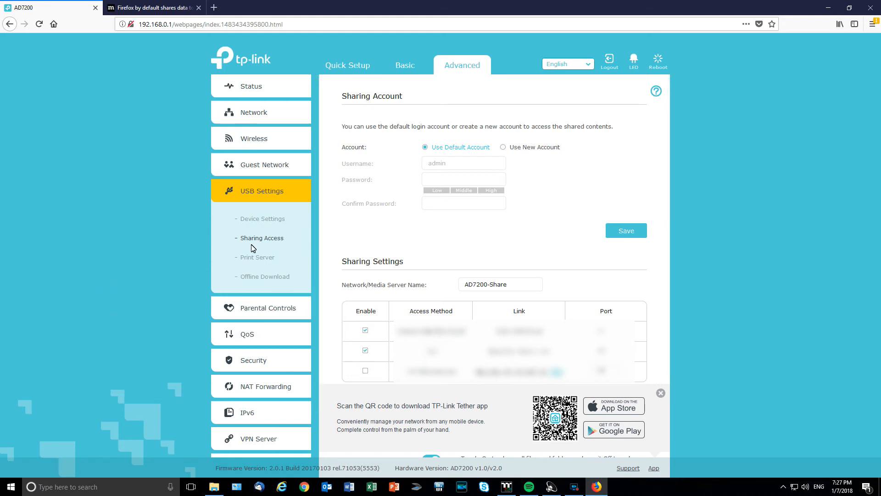
click(257, 257)
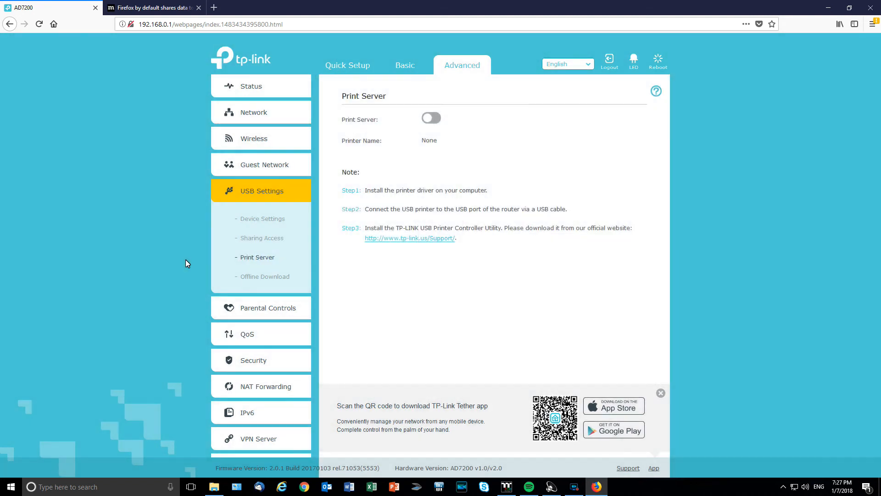
click(264, 276)
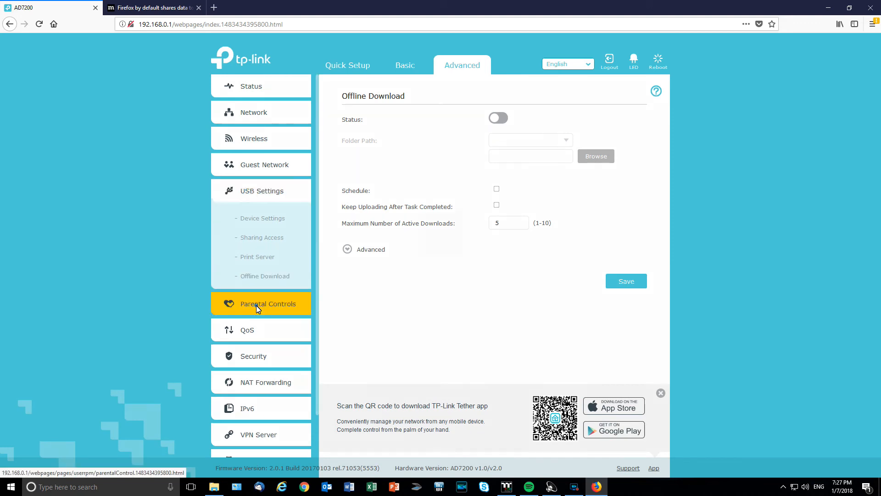
Step: View Parental Controls, then the QoS Settings and QoS Database Upgrade pages
click(269, 304)
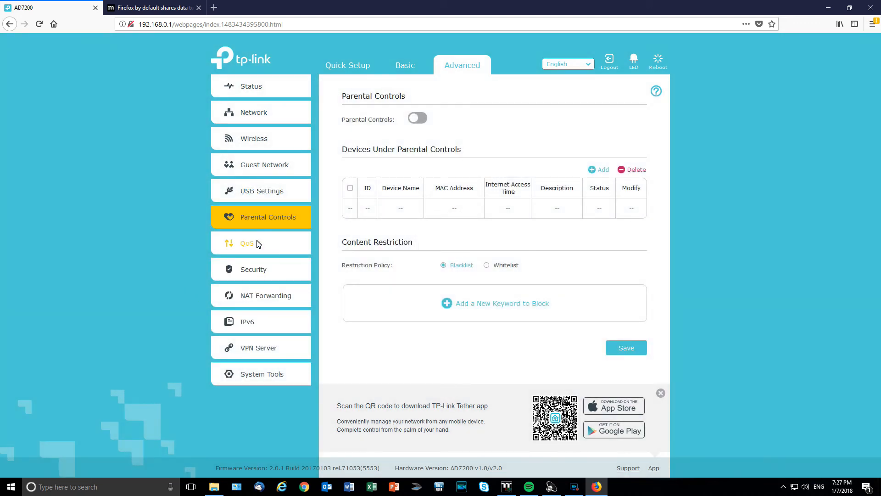
click(246, 242)
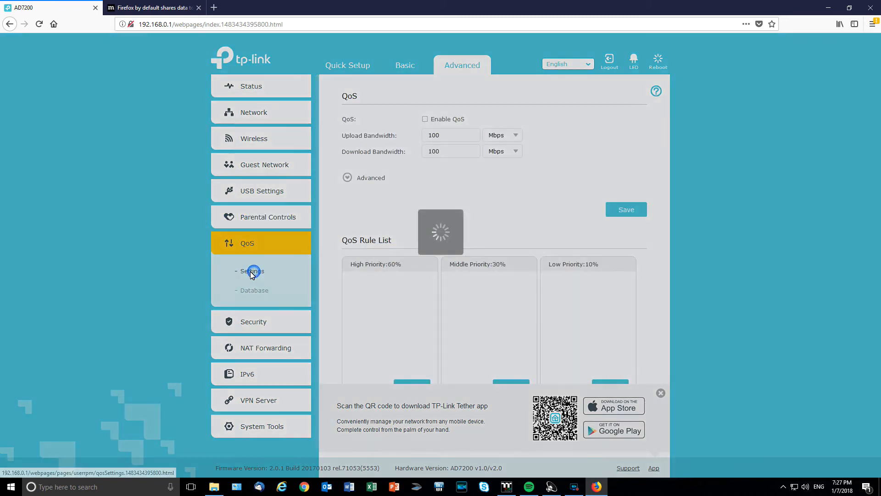
click(252, 271)
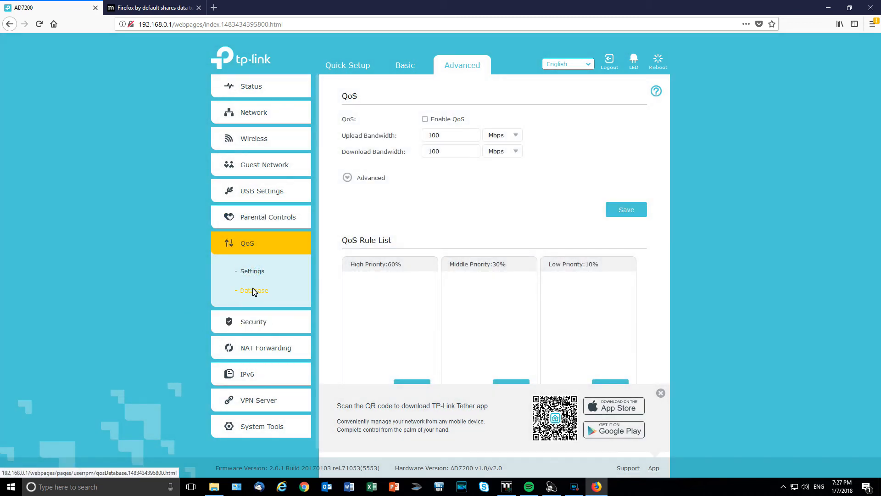
click(254, 290)
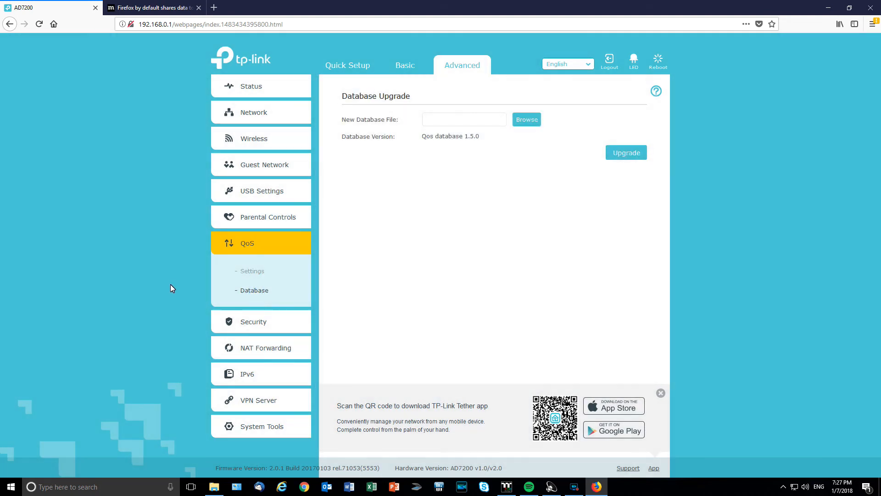
Step: Browse the Security section's Access Control and general Settings pages
click(253, 322)
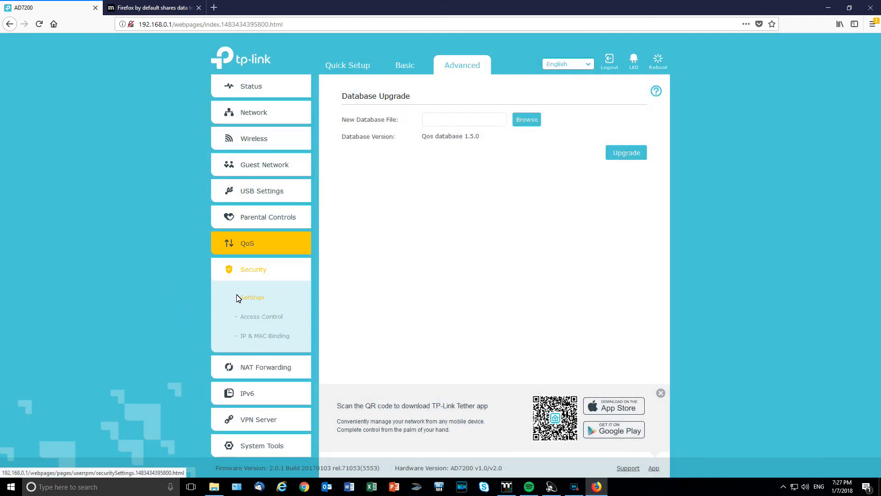
click(262, 316)
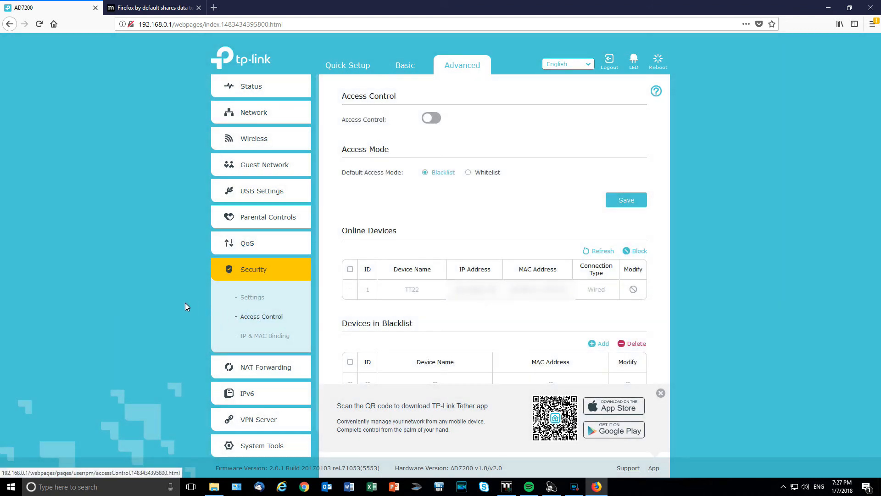
mouse_move(418, 253)
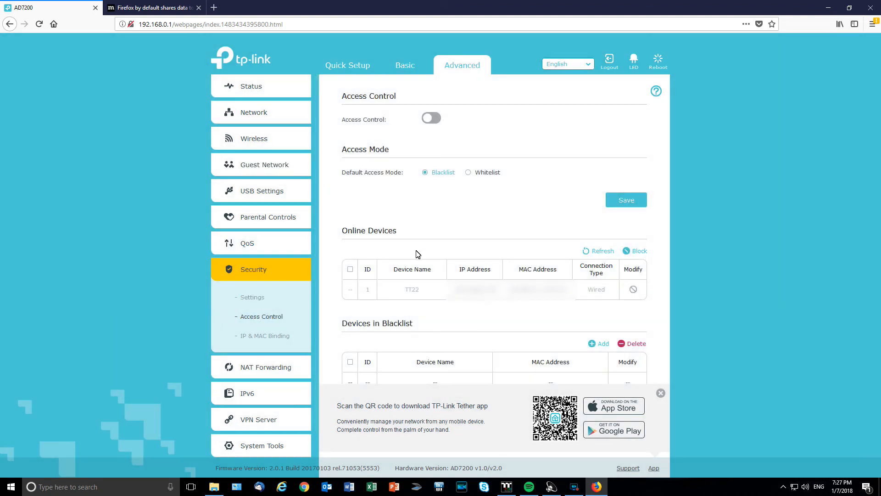
mouse_move(251, 297)
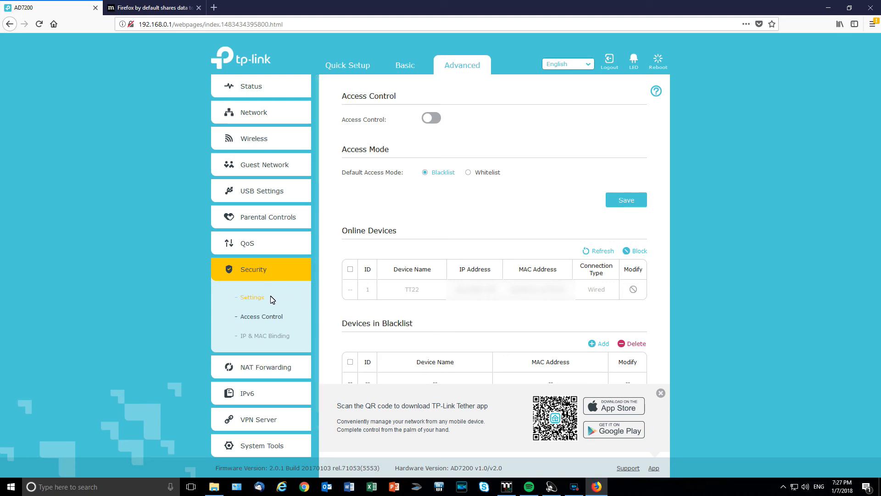
click(264, 336)
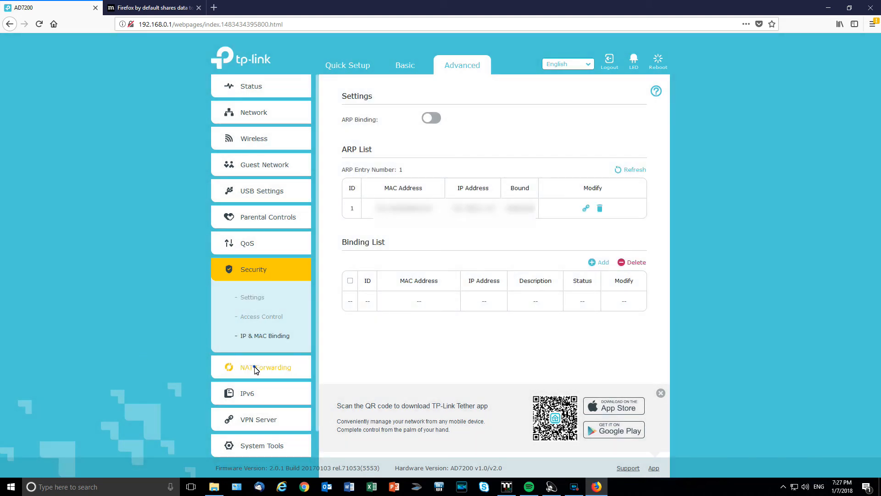
Step: View NAT Forwarding ALG, Virtual Servers, Port Triggering and DMZ, ending on IPv6 settings
click(265, 366)
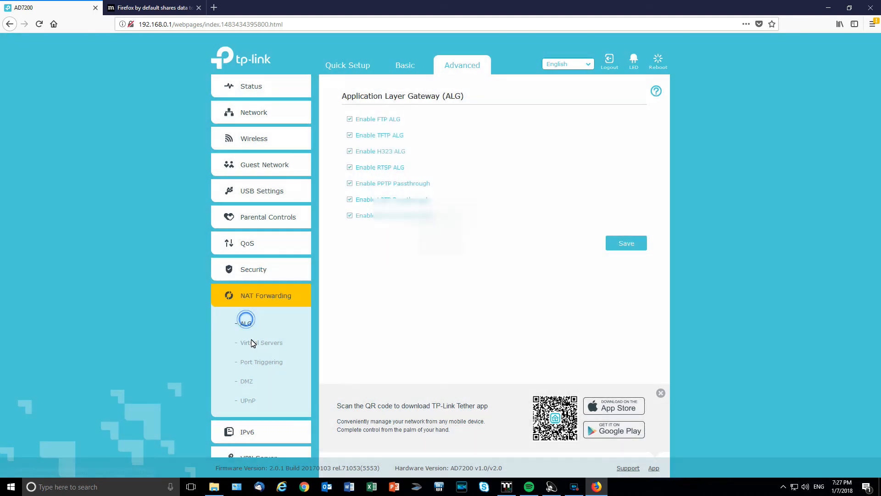
click(260, 343)
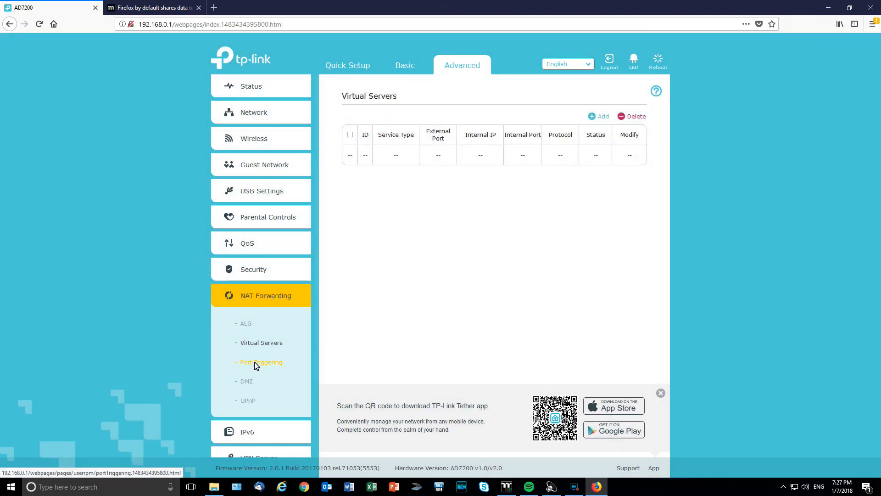
click(260, 362)
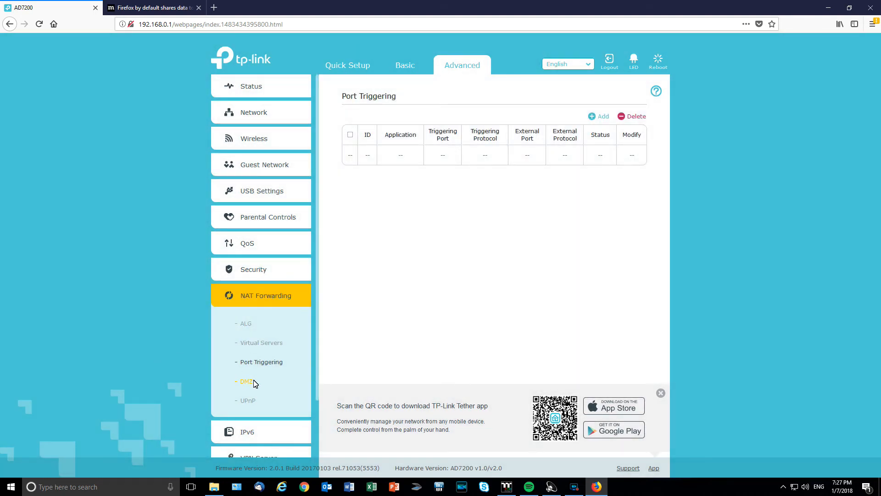
click(247, 400)
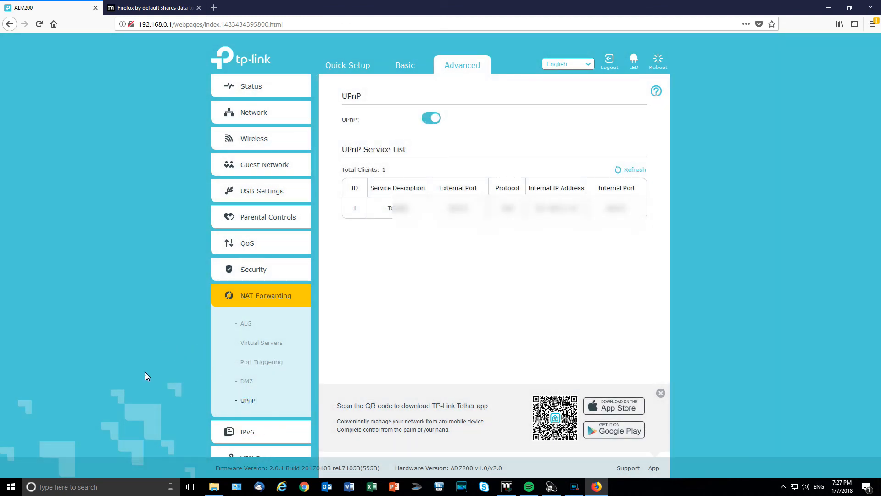
click(248, 423)
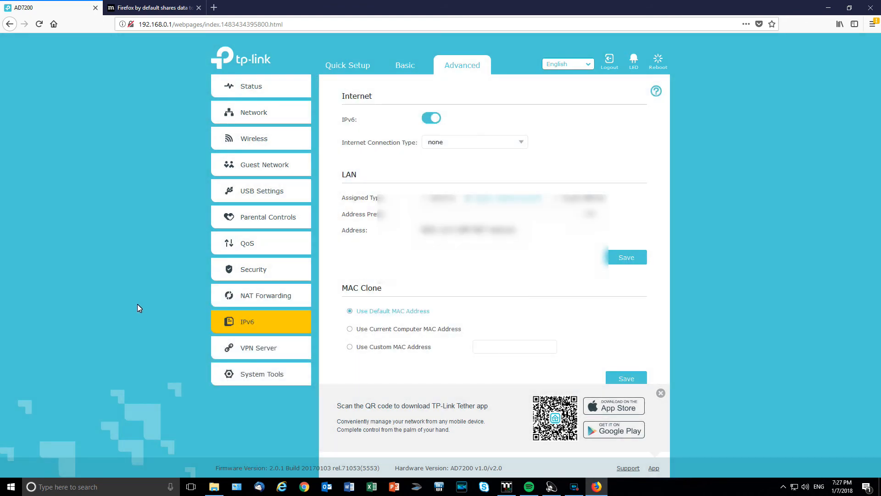
mouse_move(459, 176)
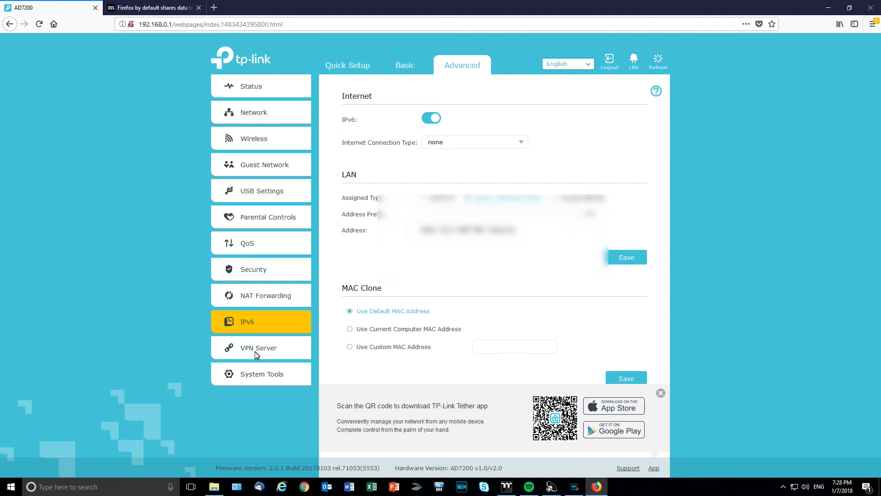
Step: View the OpenVPN and PPTP VPN server pages, ending on VPN Connections
click(259, 347)
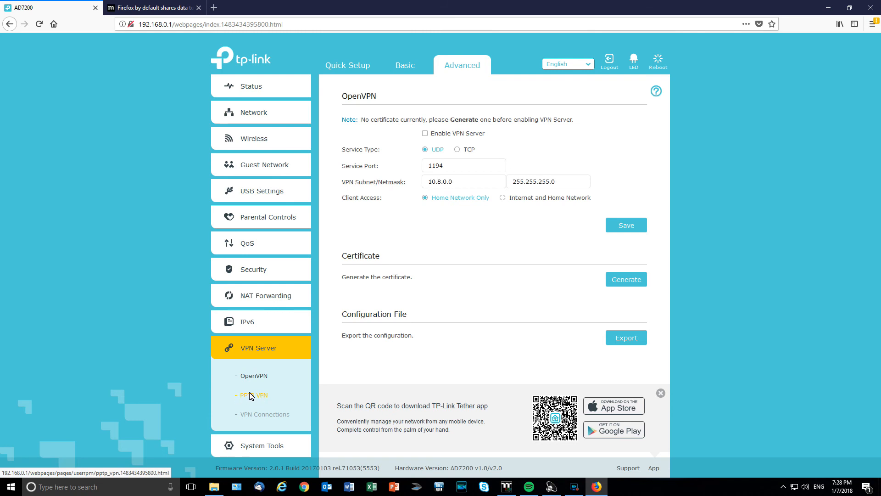
click(253, 395)
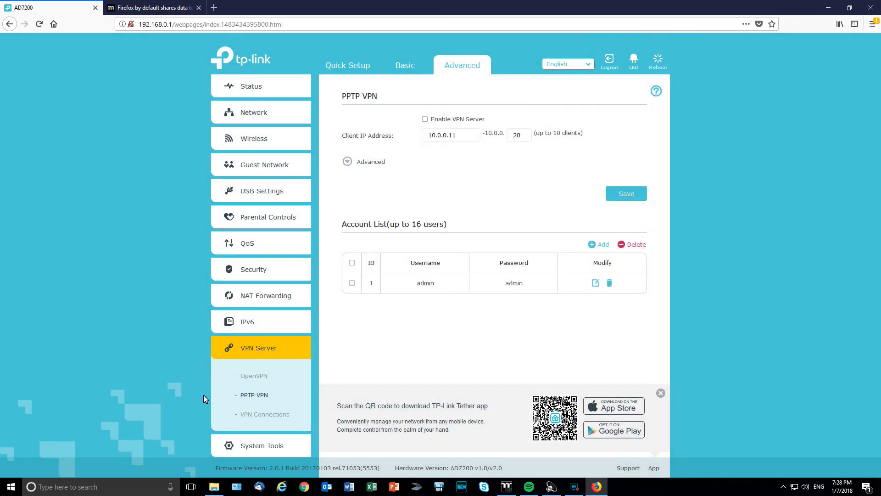
mouse_move(198, 396)
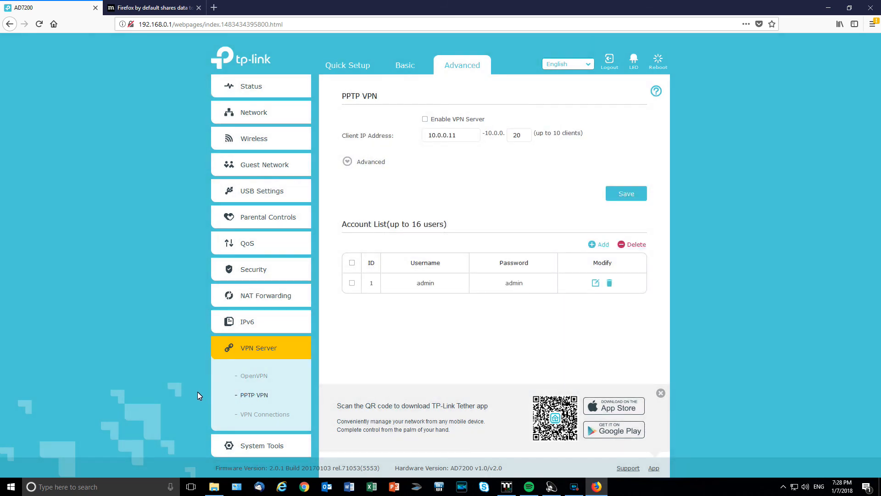
click(265, 414)
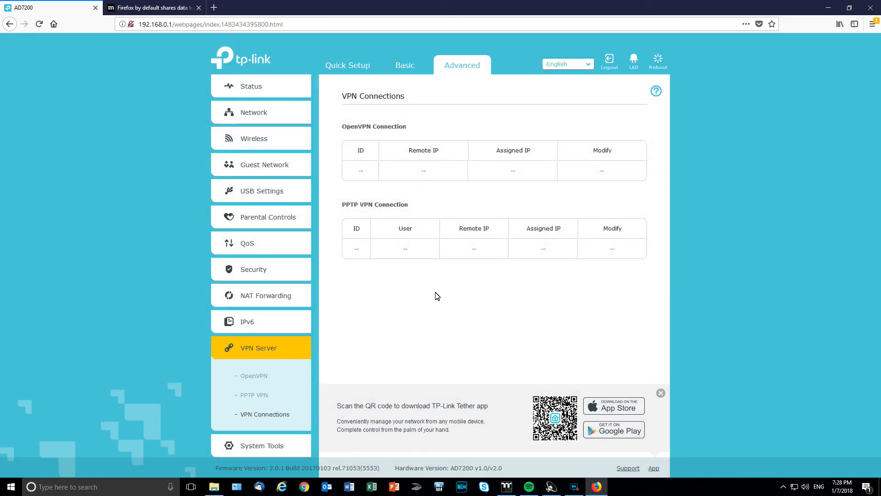
mouse_move(411, 300)
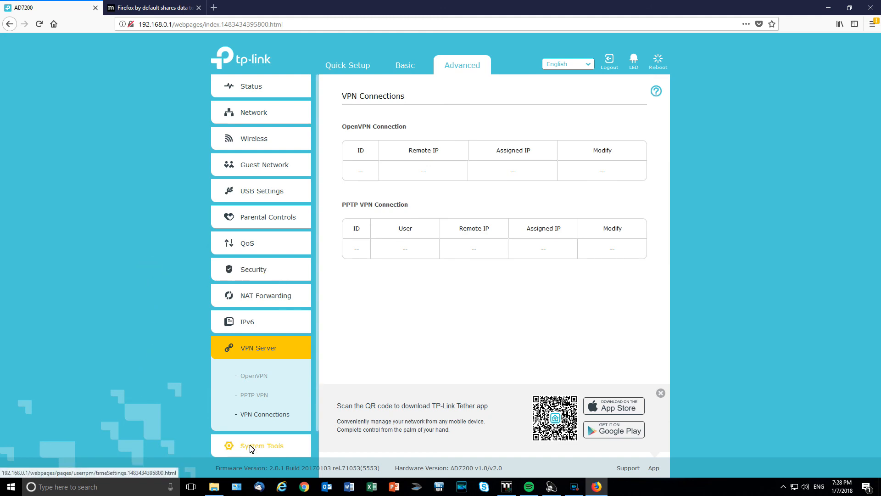
Step: View System Tools Time Settings, Diagnostics and Firmware Upgrade, then return to Quick Setup
click(261, 445)
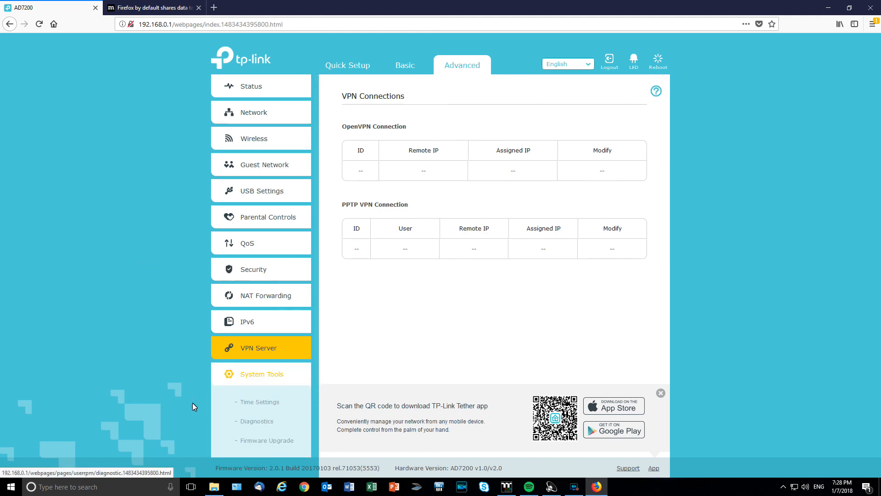
click(259, 401)
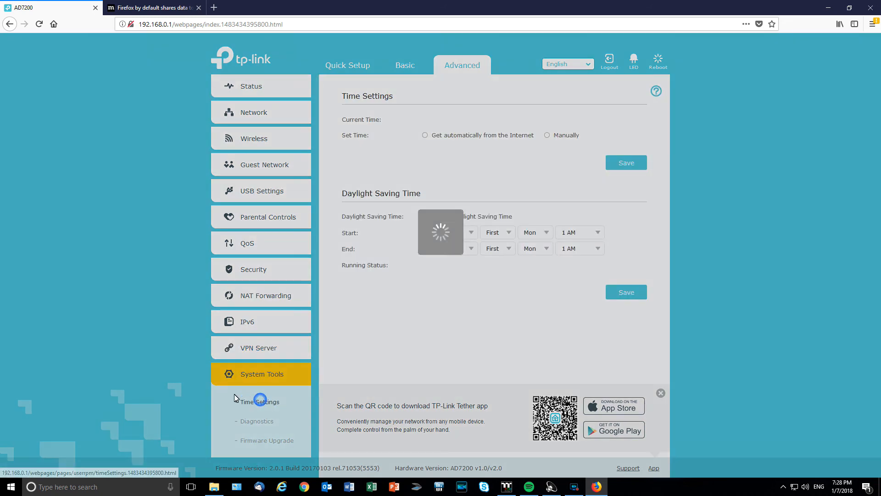
click(257, 421)
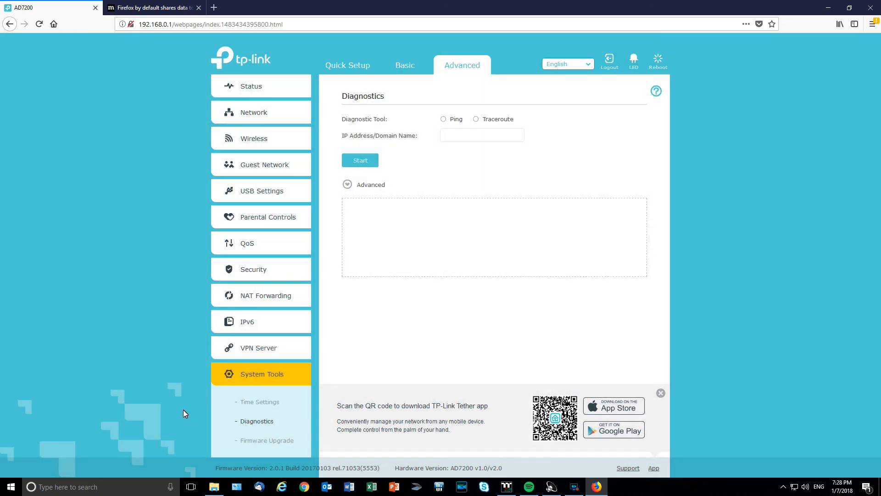
click(267, 439)
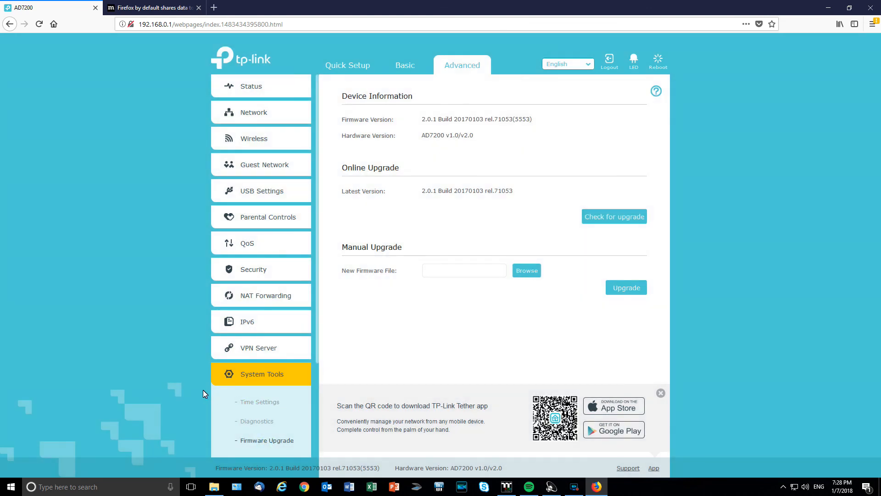
mouse_move(502, 118)
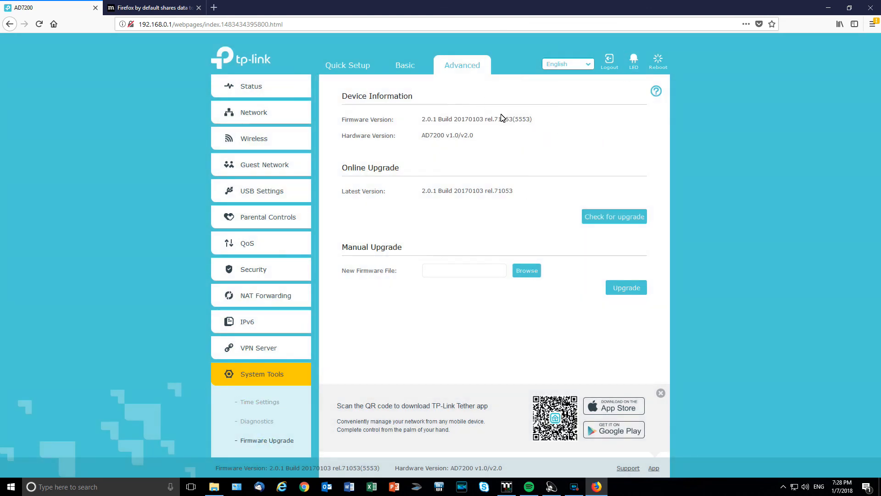
click(347, 65)
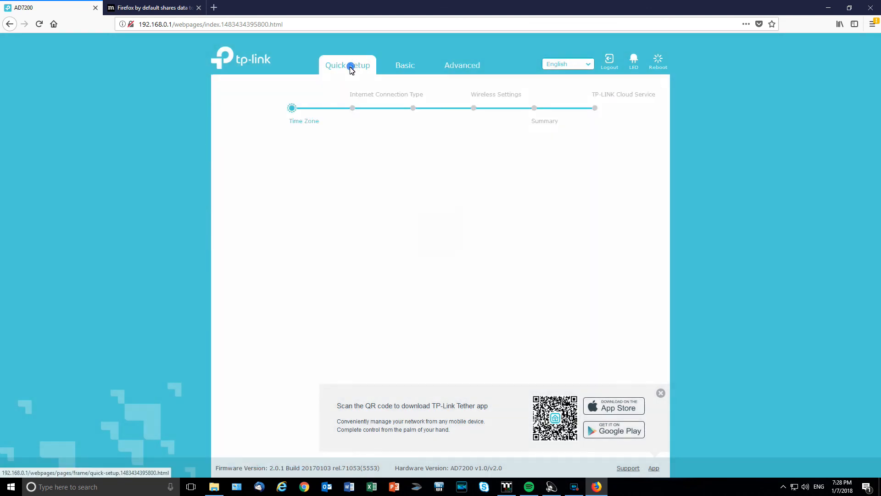
click(347, 65)
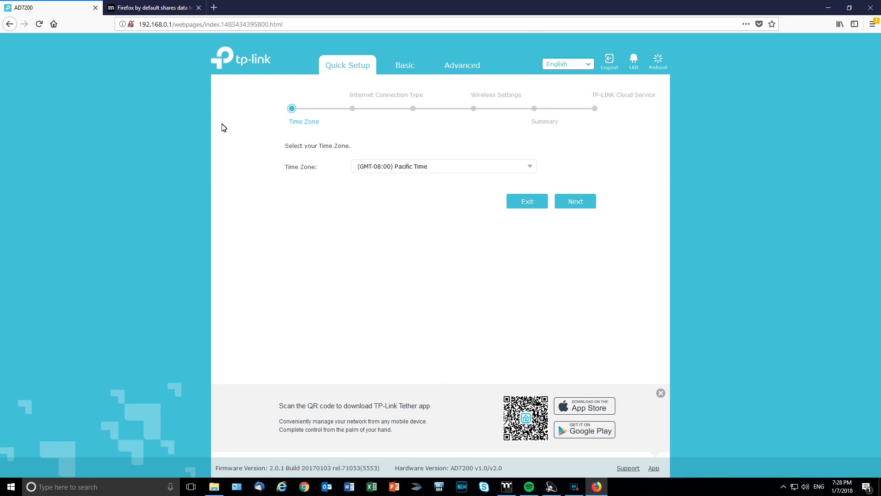
mouse_move(171, 201)
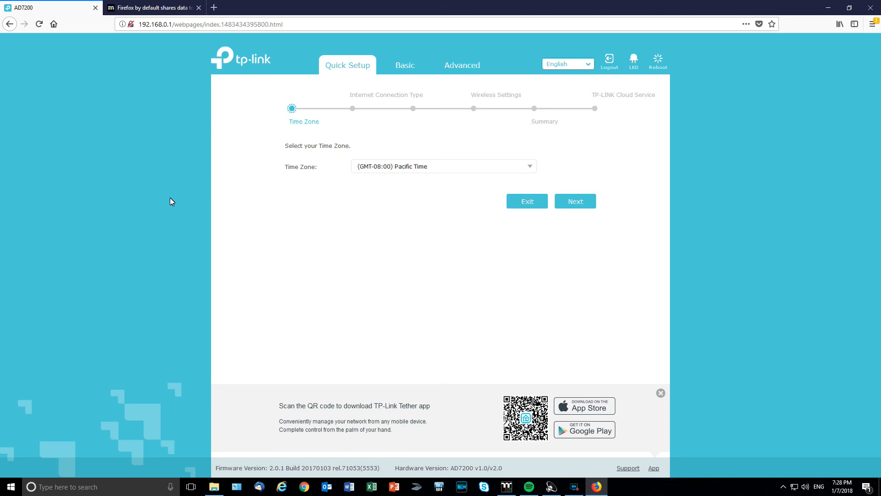